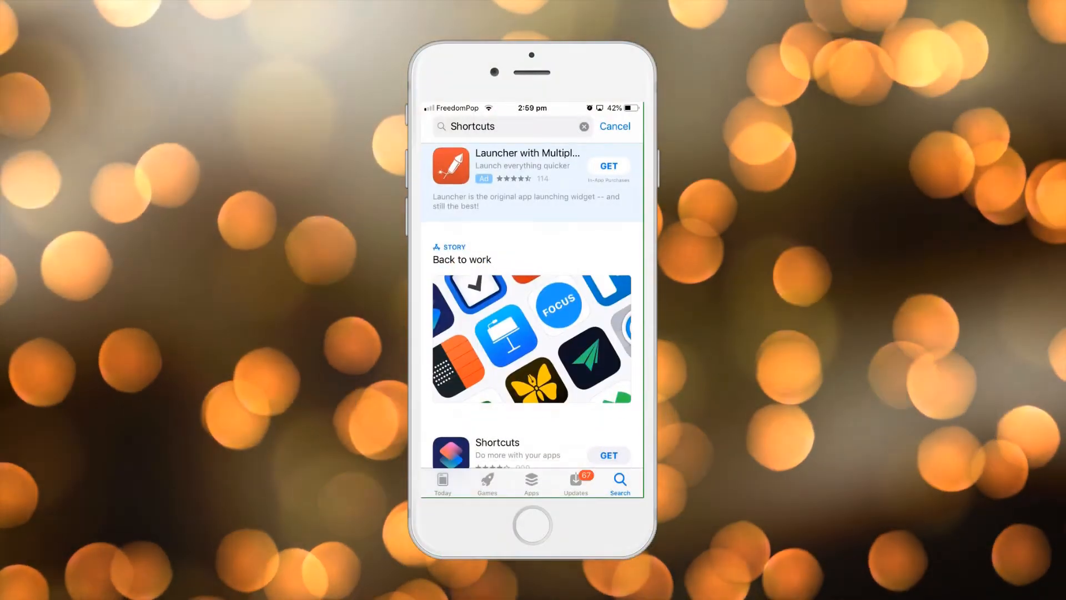
Find the Shortcuts app in App Store results and launch it once installed
scroll("down", 3)
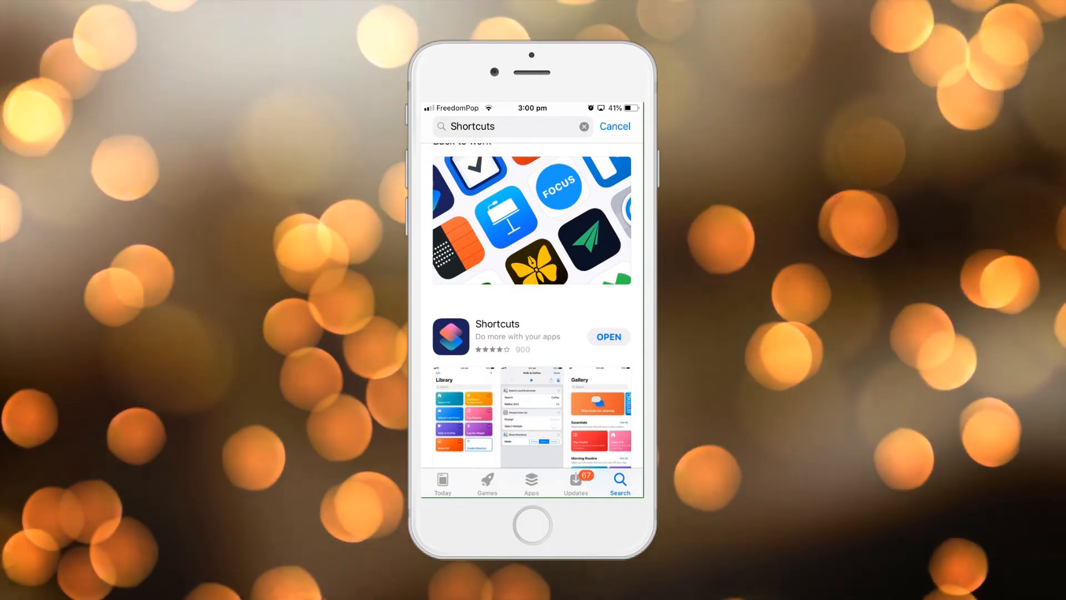
left_click(608, 336)
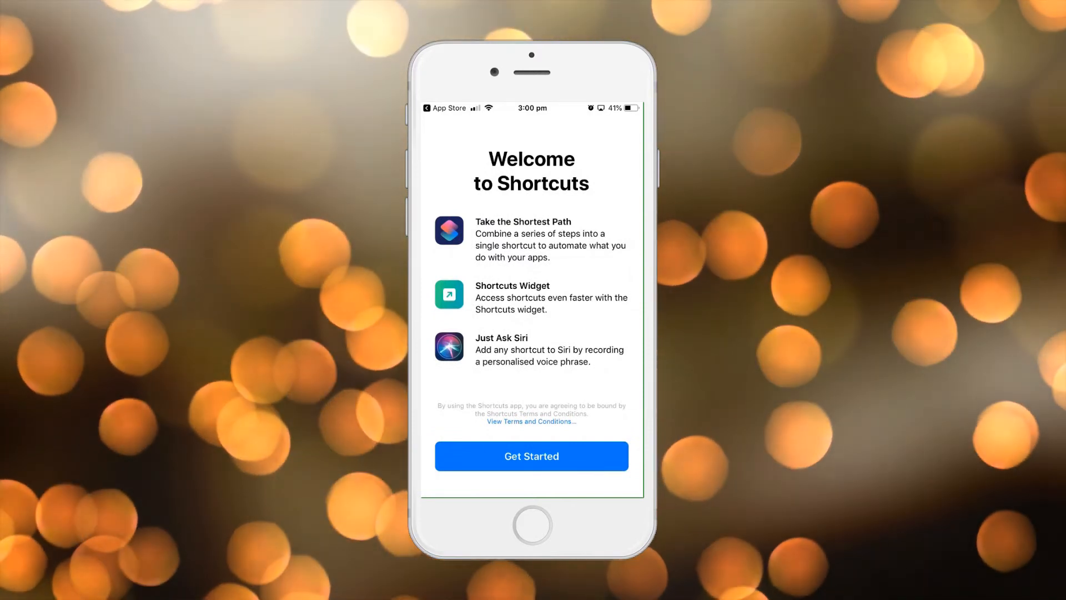
Dismiss the Welcome to Shortcuts introduction with Get Started
left_click(531, 455)
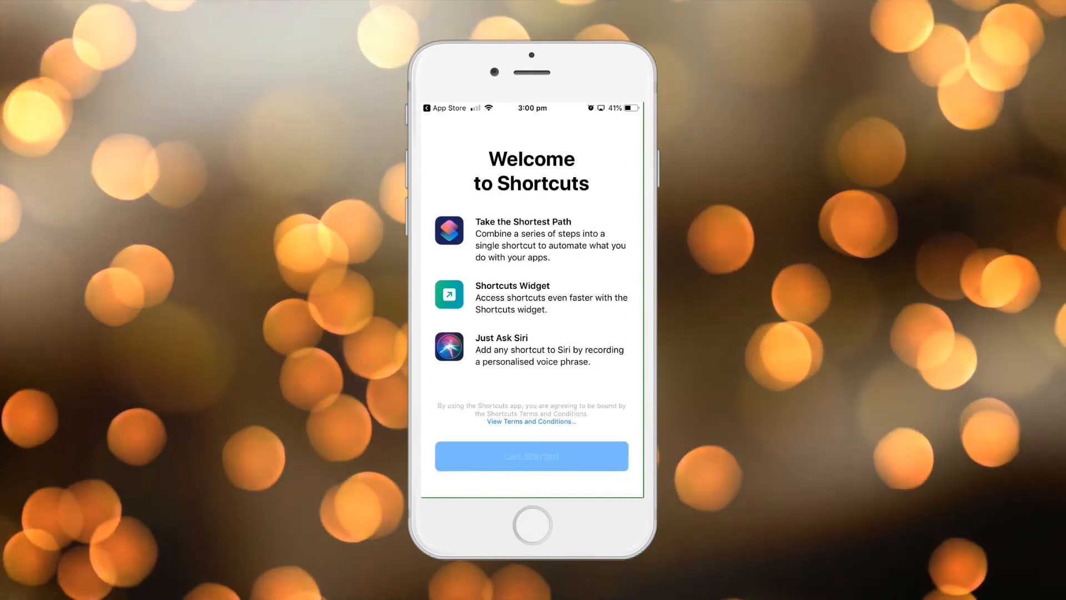
left_click(531, 455)
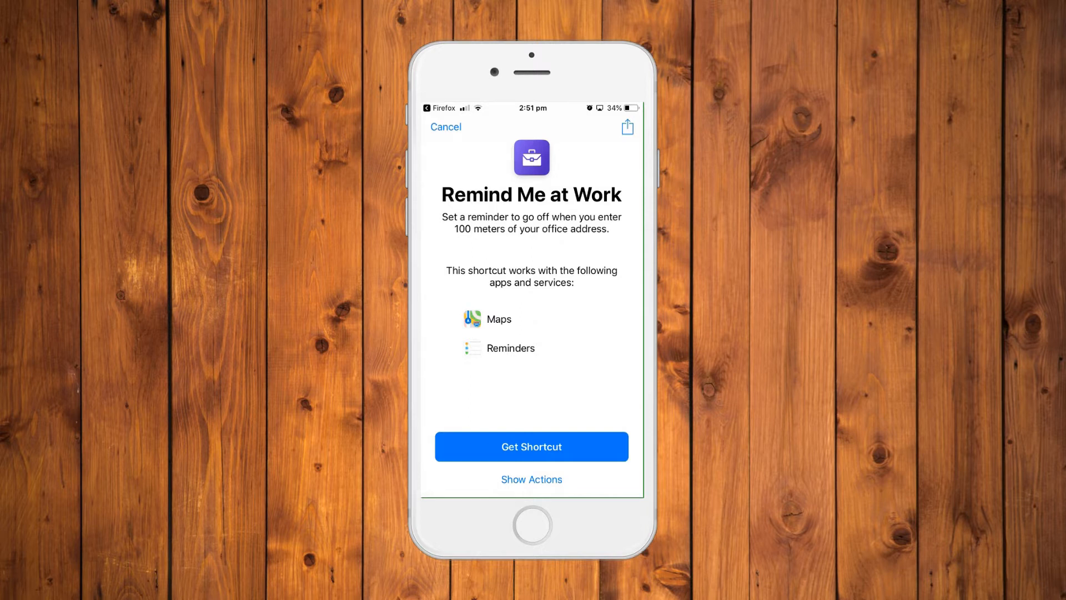
Expand Remind Me at Work's actions and scroll through its Maps and Reminders steps
left_click(531, 479)
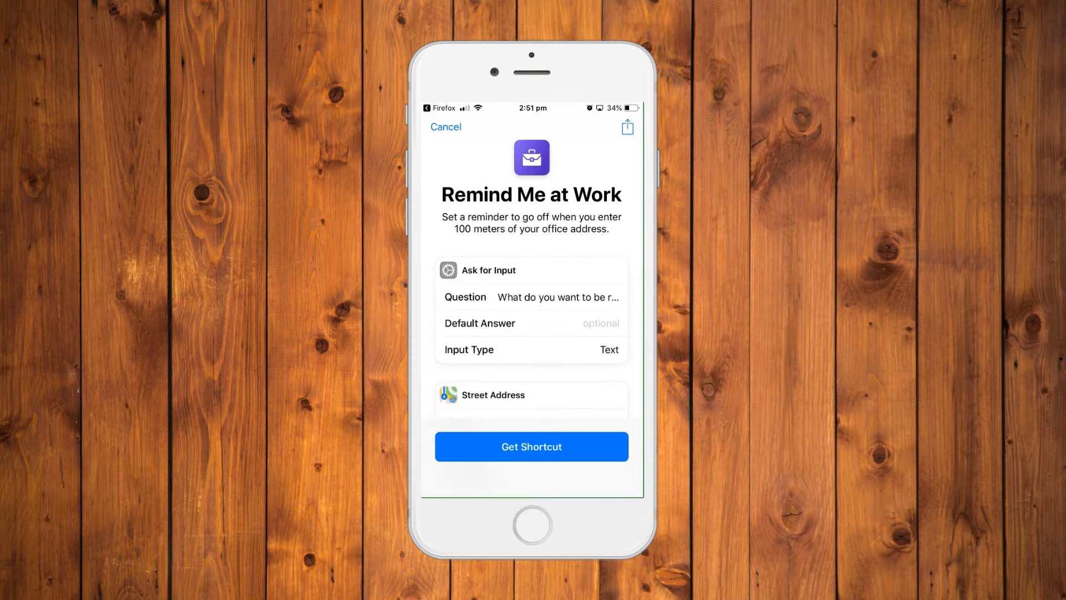
scroll("down", 3)
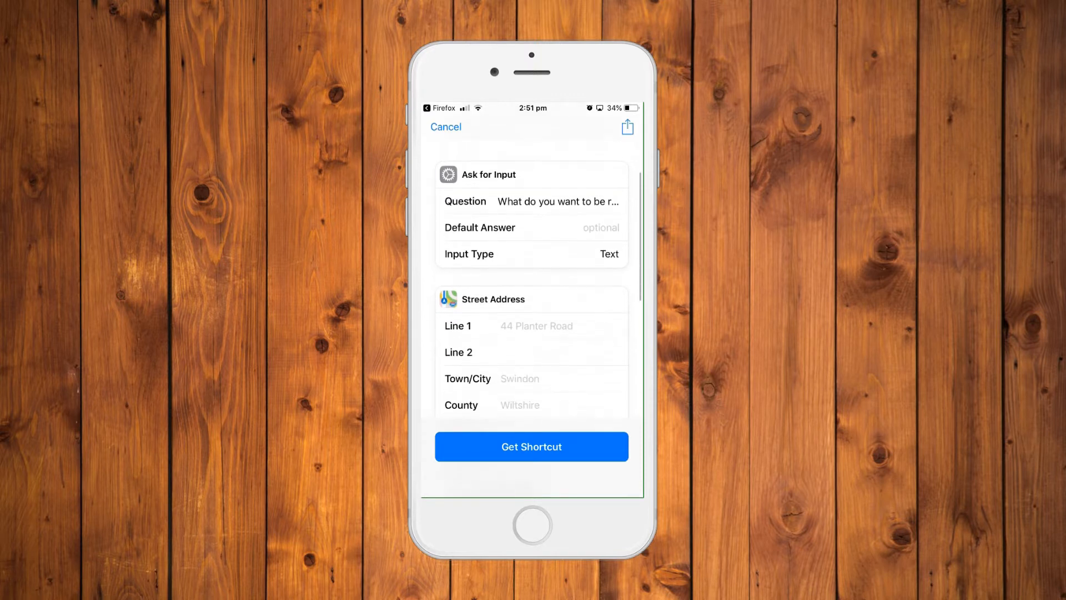
scroll("down", 3)
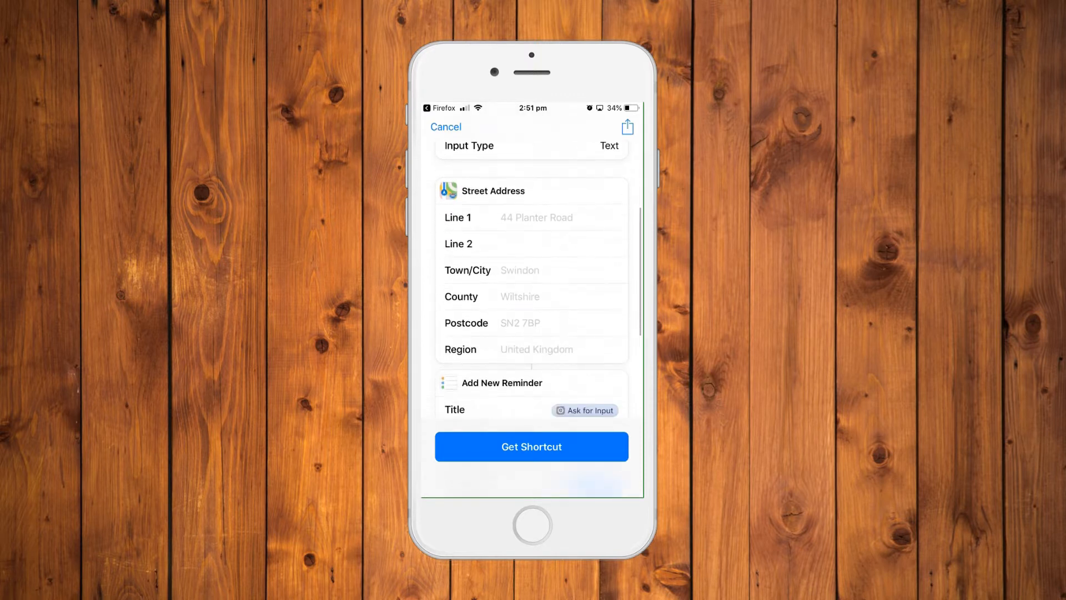
scroll("down", 3)
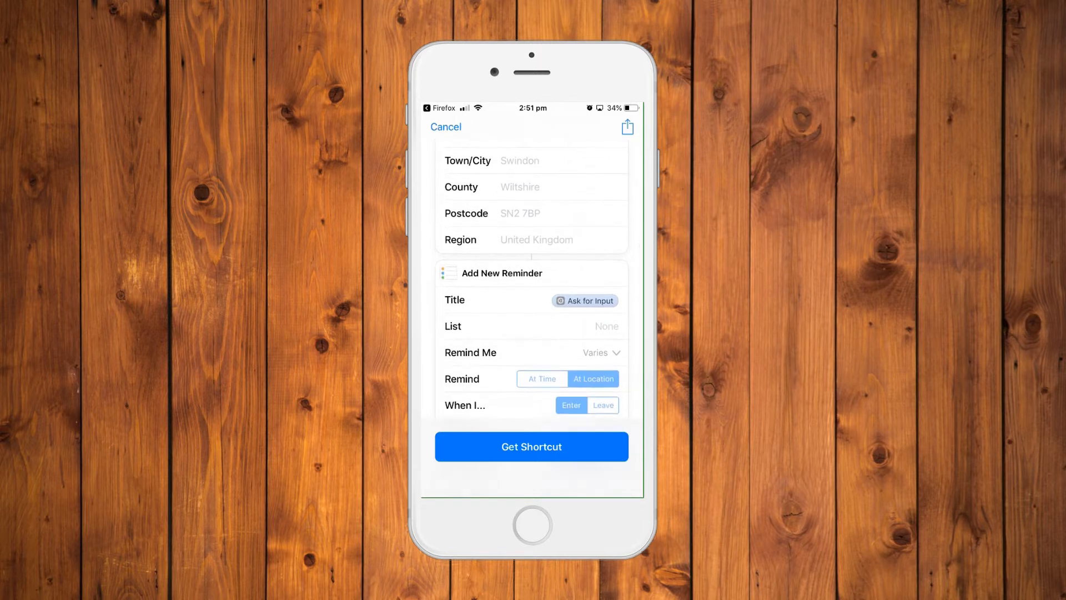
scroll("down", 3)
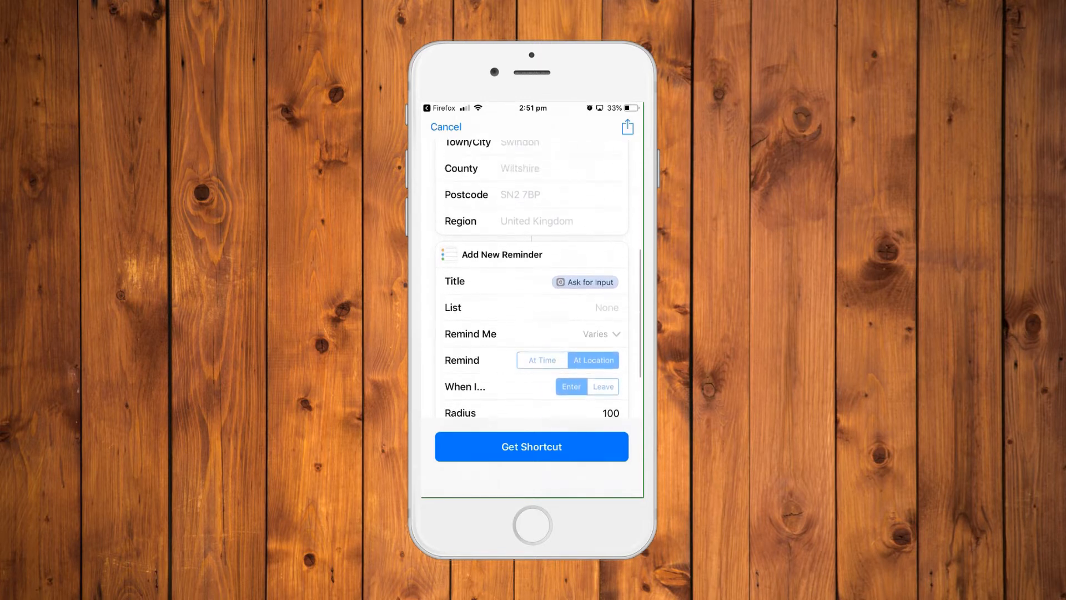
scroll("down", 3)
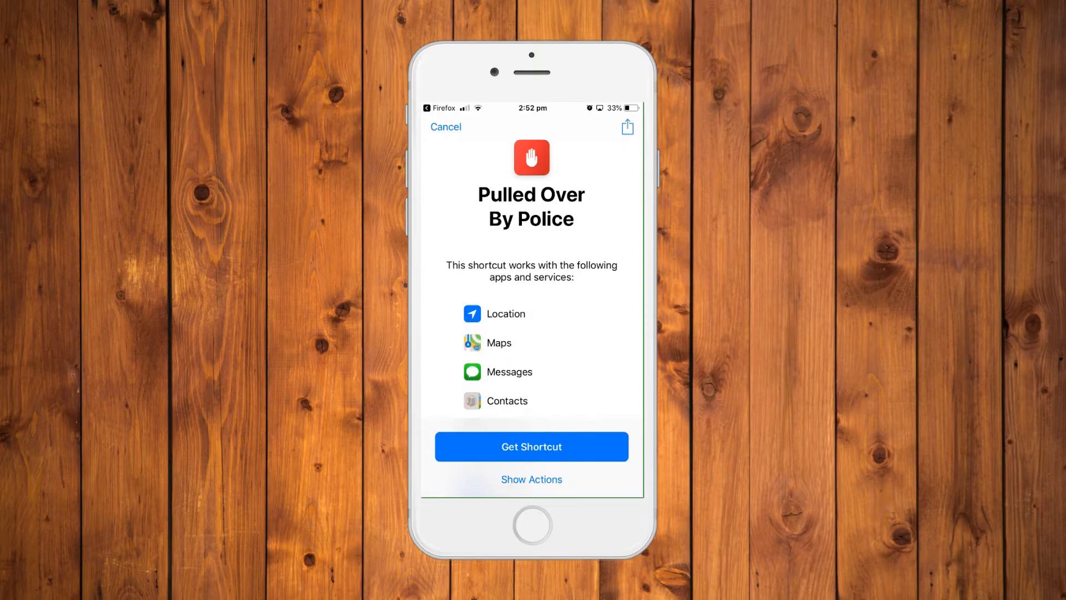
Expand Pulled Over By Police's actions and scroll down to the brightness and volume restore
left_click(531, 479)
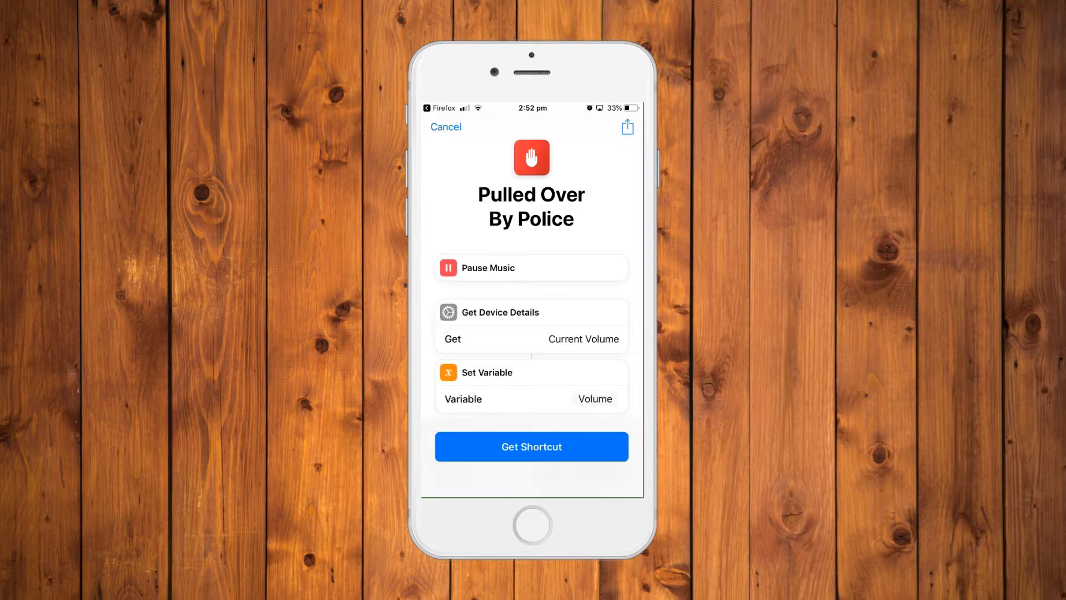
scroll("down", 3)
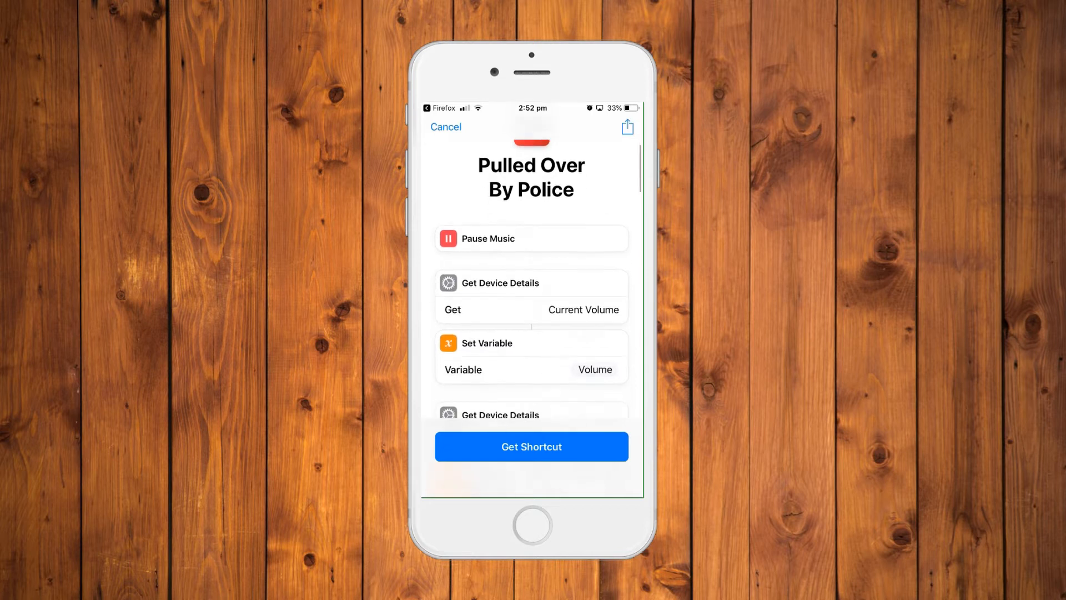
scroll("down", 3)
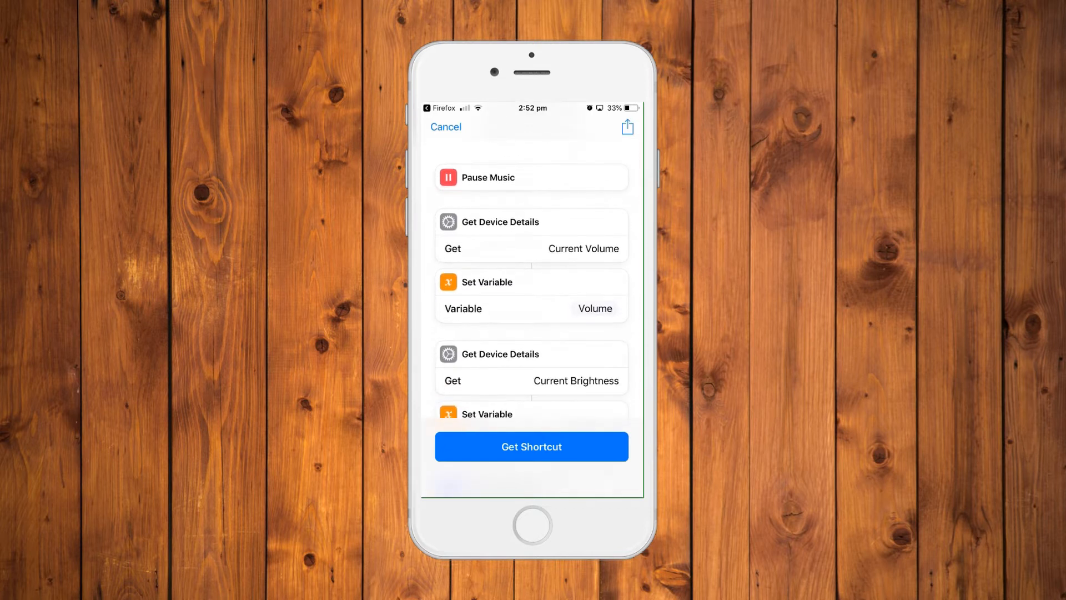
scroll("down", 3)
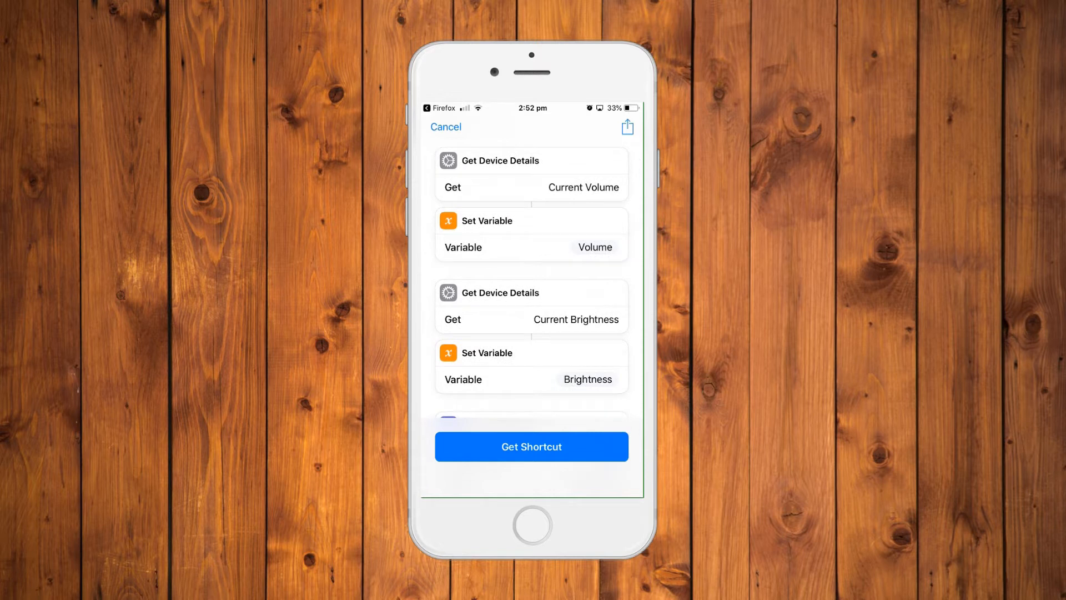
scroll("down", 3)
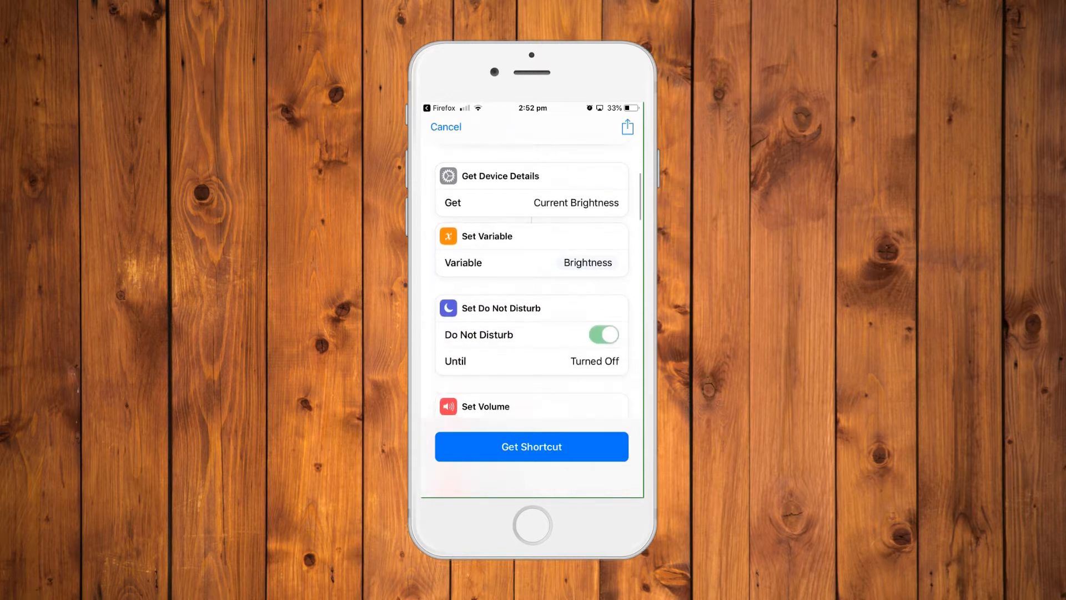
scroll("down", 3)
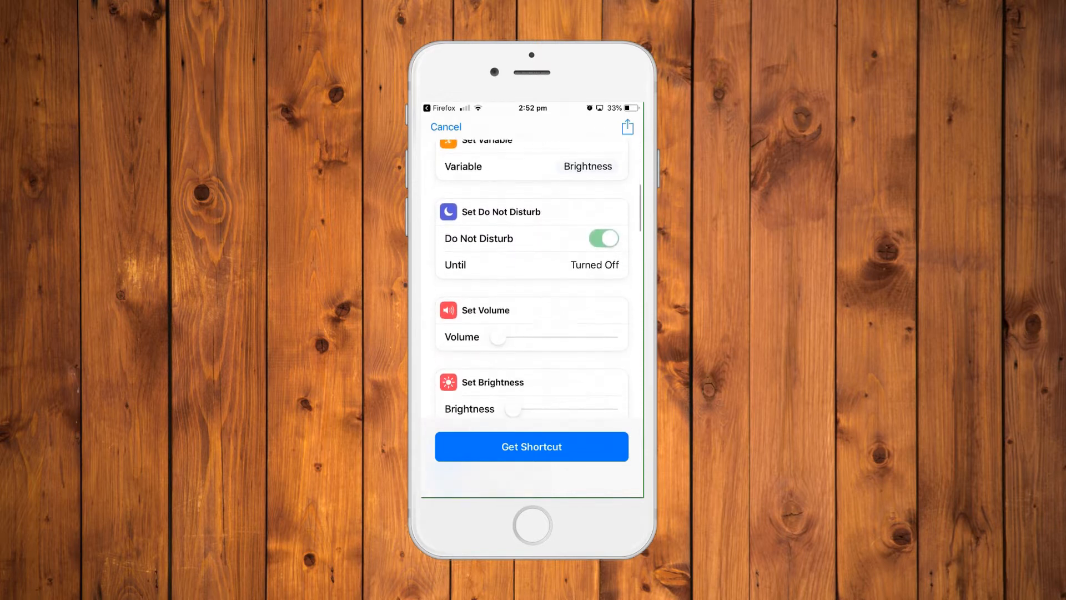
scroll("down", 3)
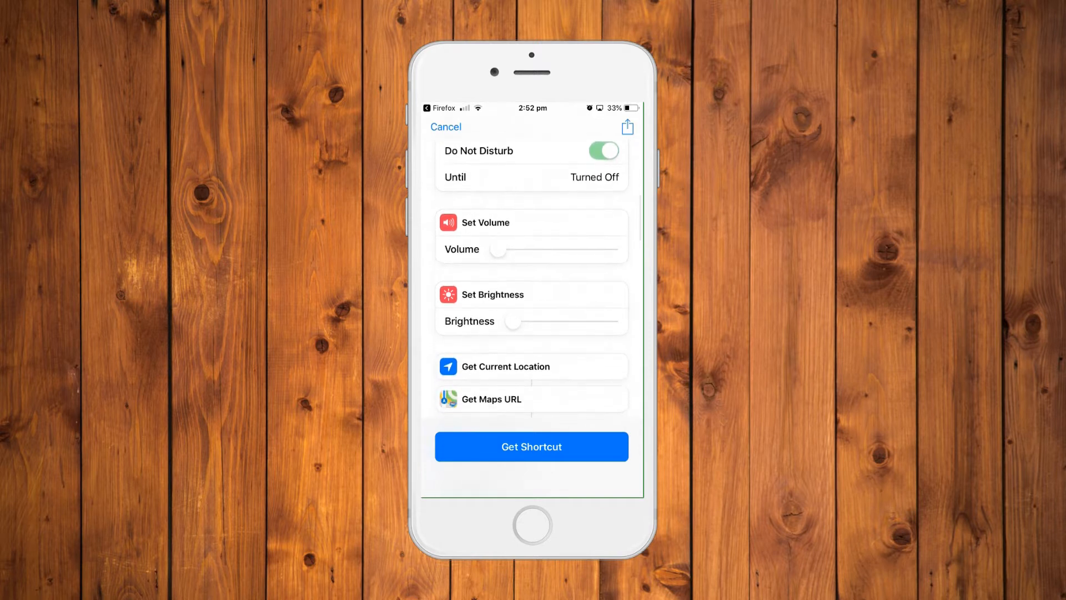
scroll("down", 3)
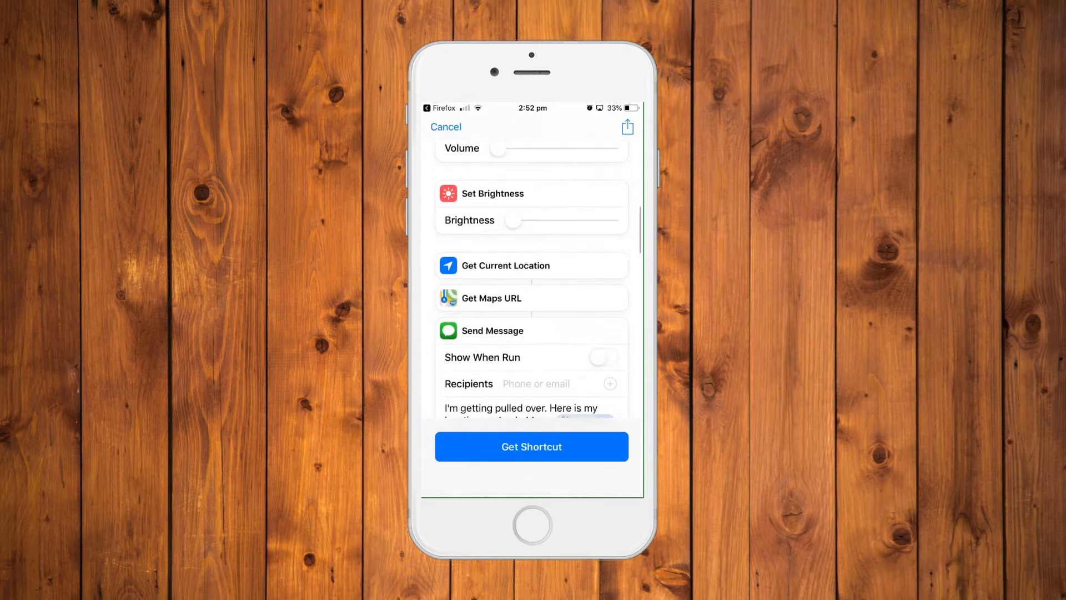
scroll("down", 3)
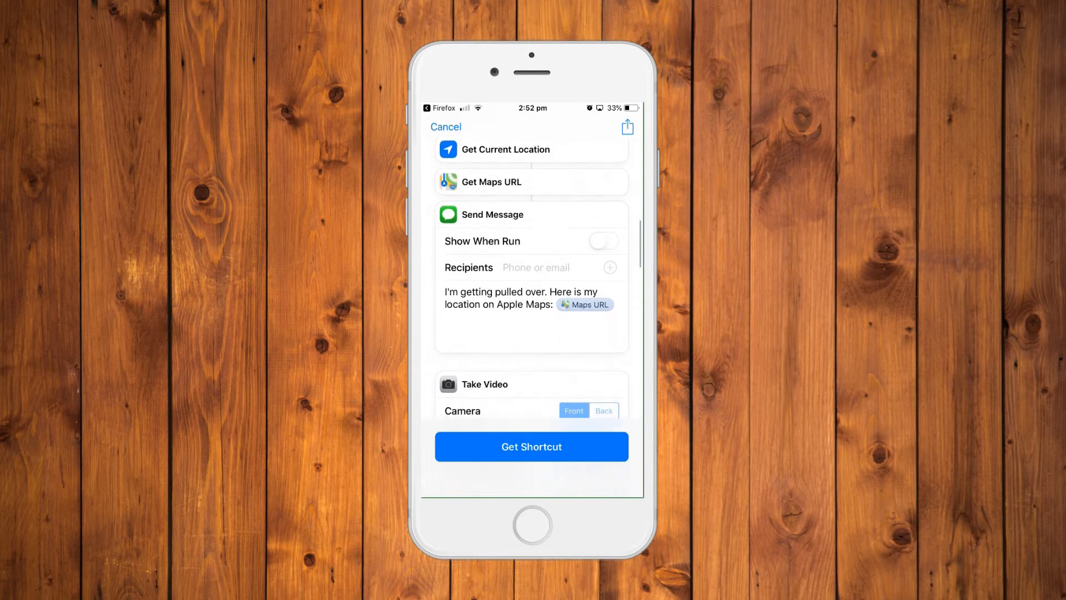
scroll("down", 3)
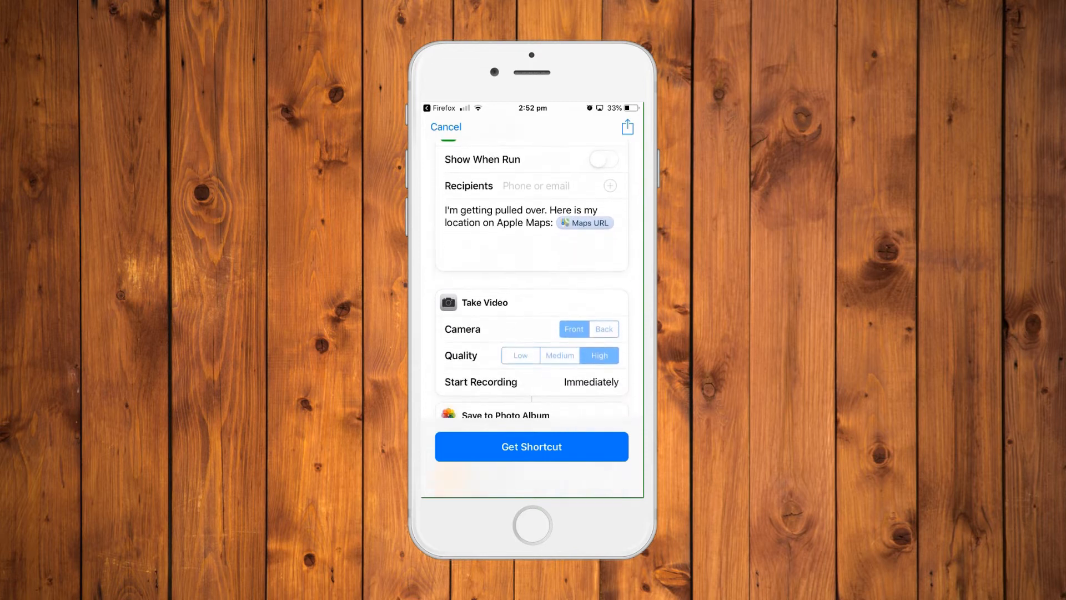
scroll("down", 3)
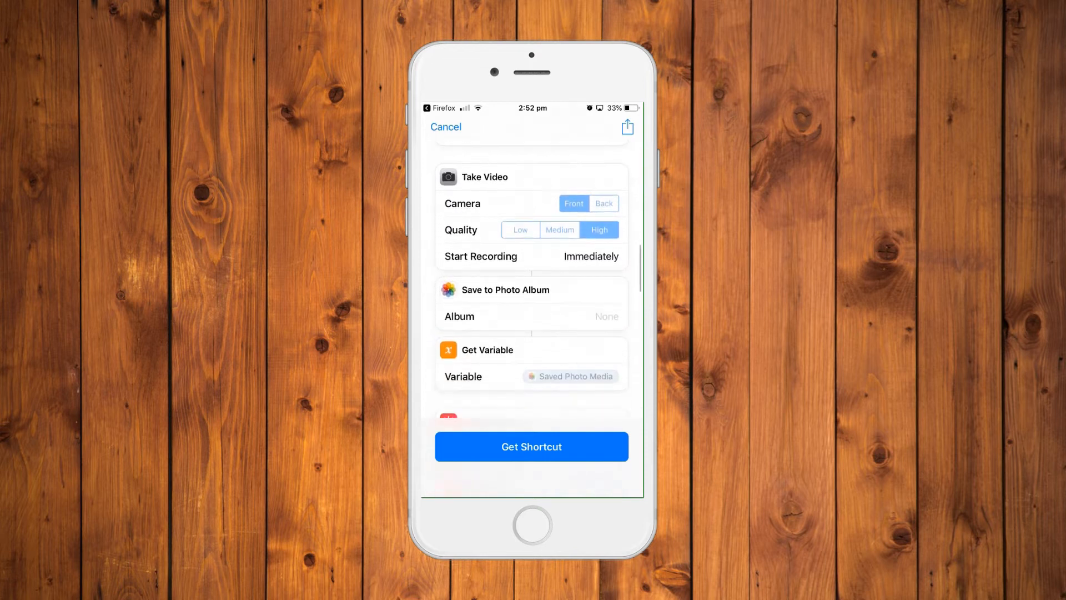
scroll("down", 3)
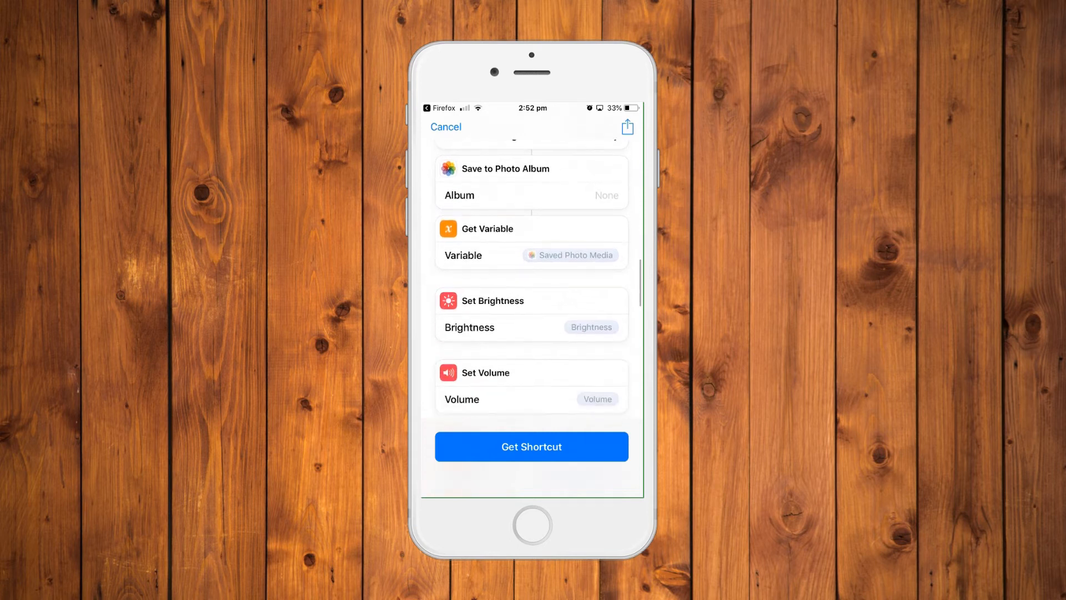
scroll("down", 3)
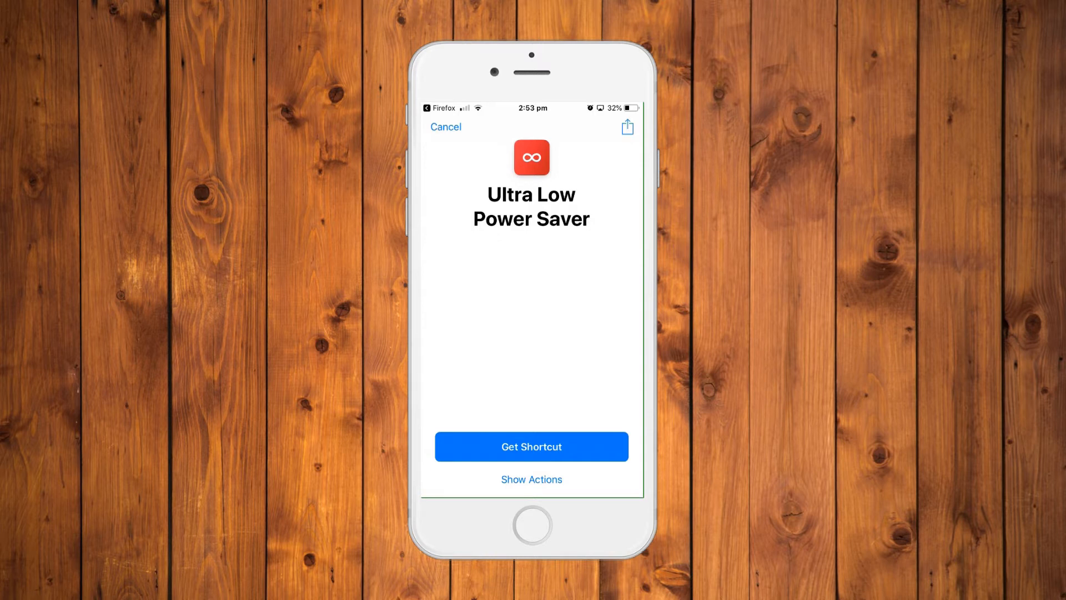
Expand Ultra Low Power Saver's actions and scroll to the greyscale Show Alert
left_click(531, 479)
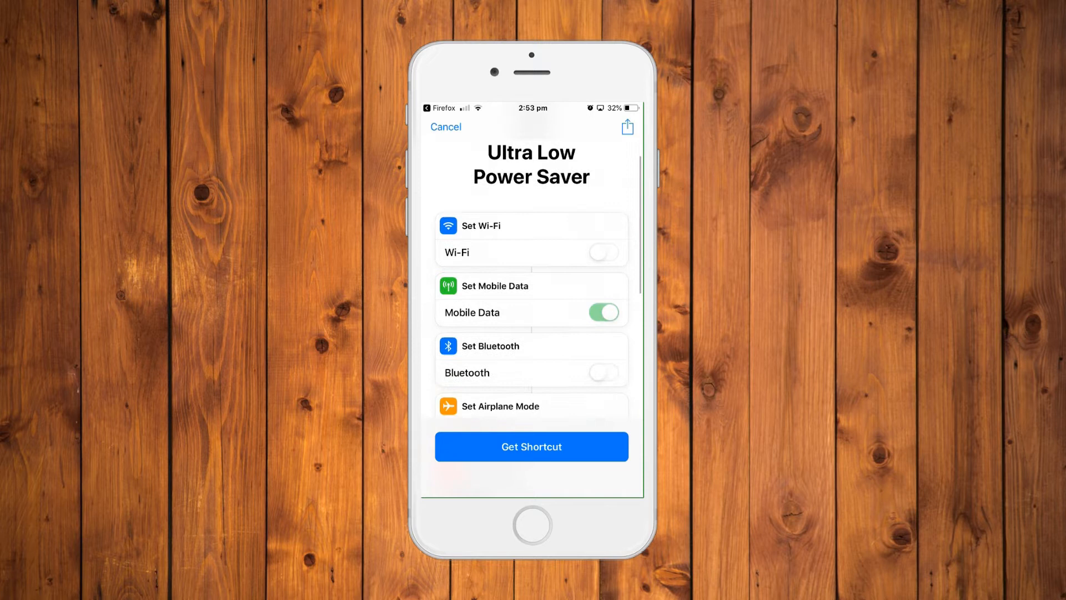
scroll("down", 3)
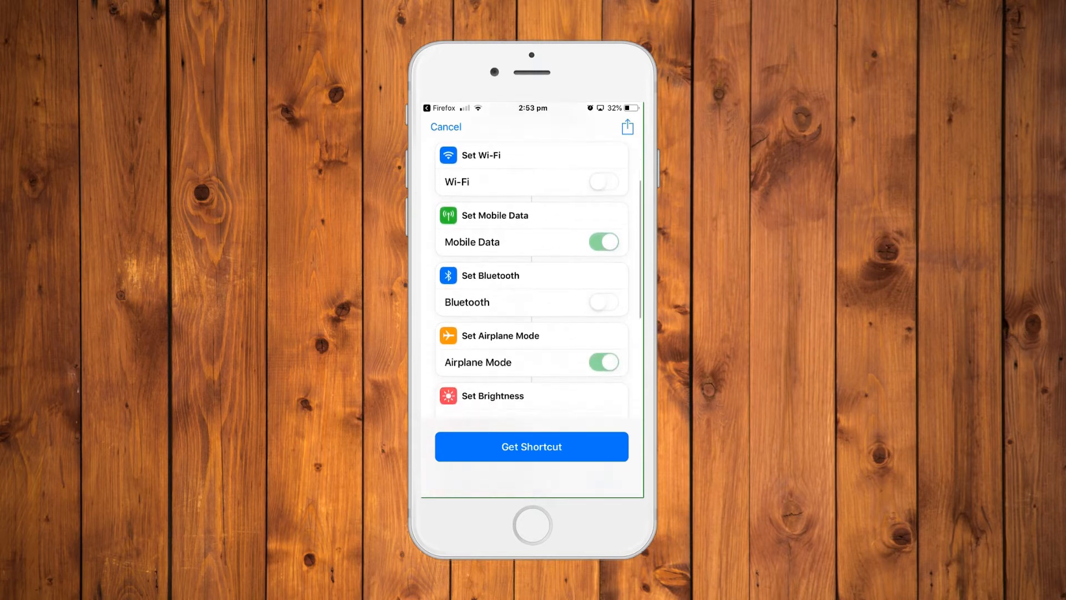
scroll("down", 3)
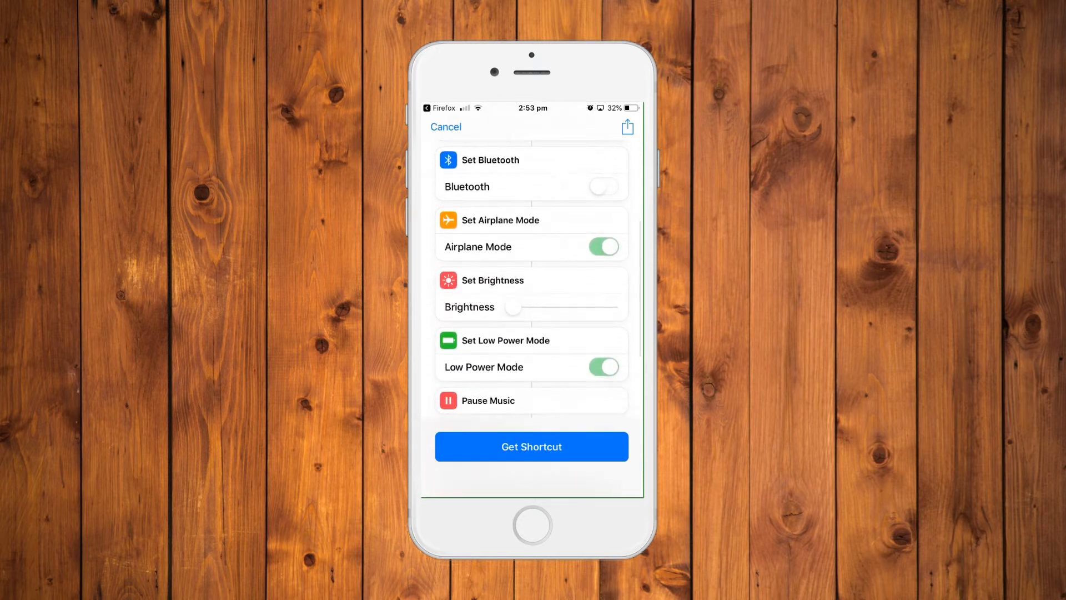
scroll("down", 3)
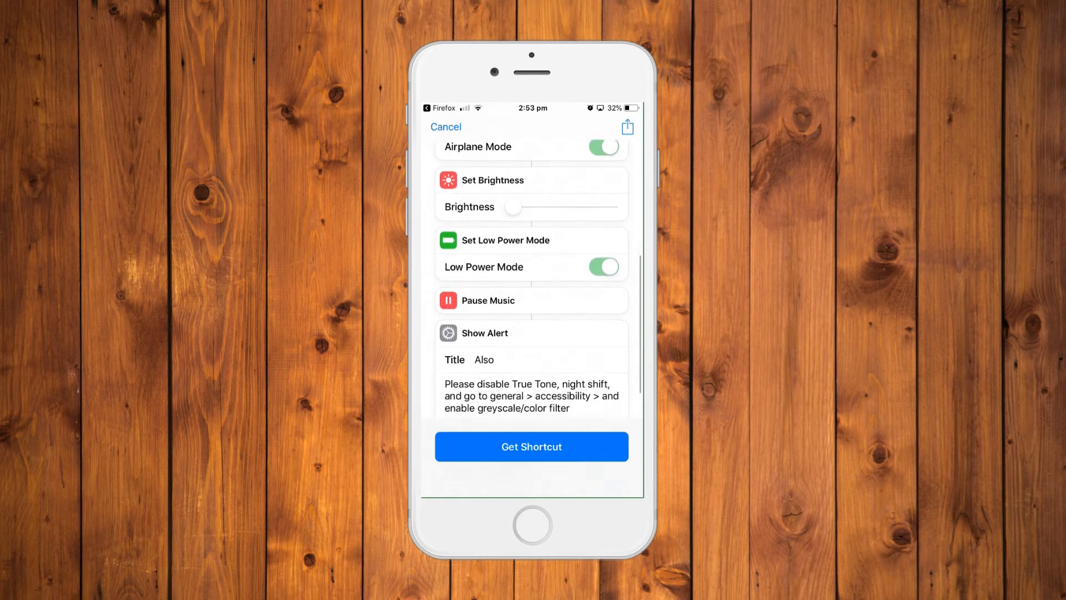
scroll("down", 3)
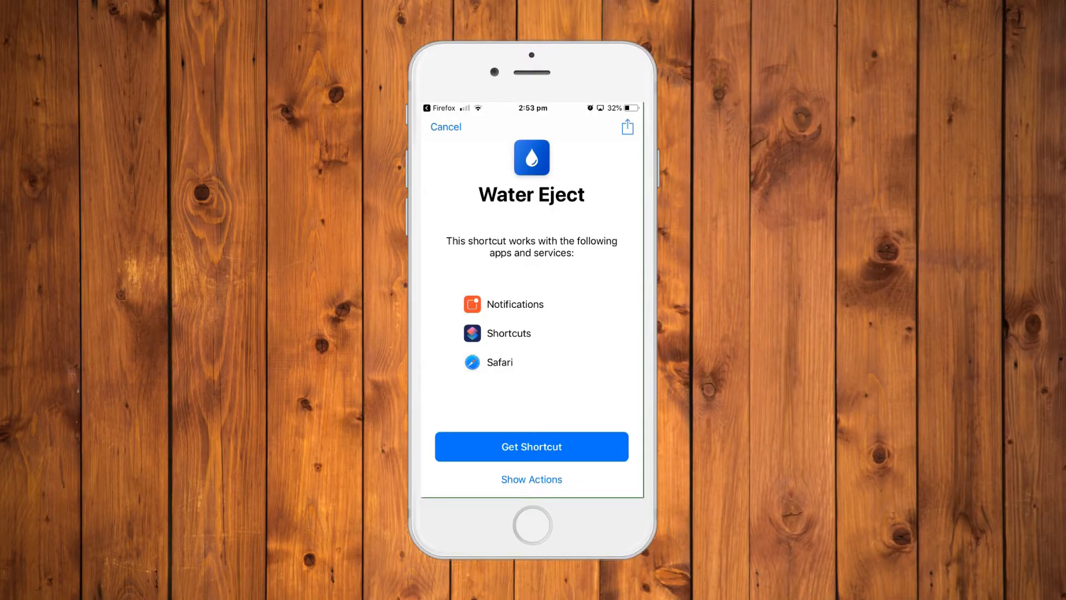
Expand Water Eject's actions and scroll from Get Battery Level to Set Volume
left_click(531, 479)
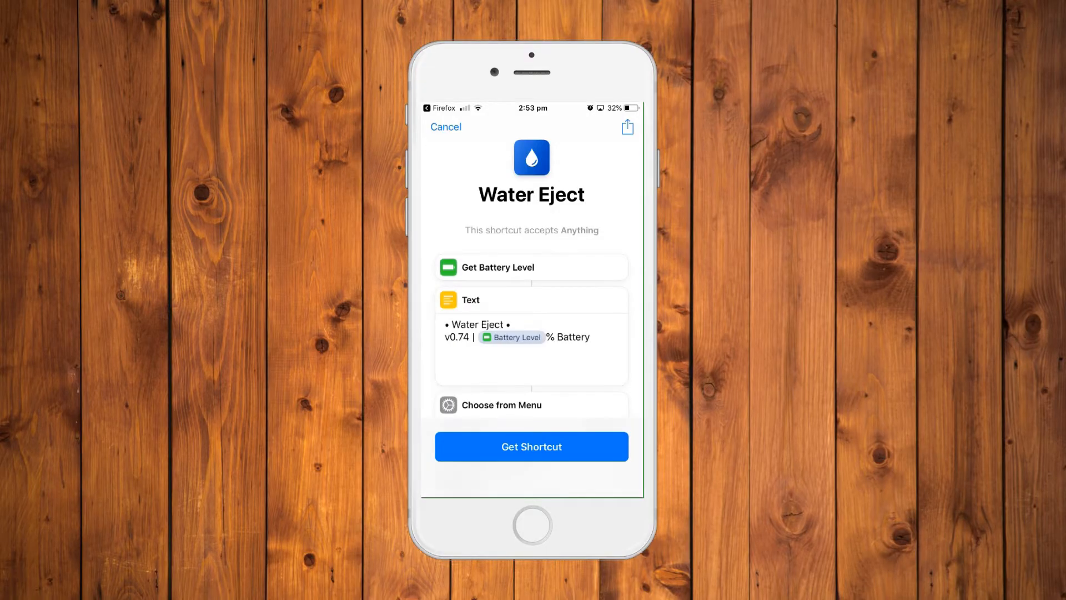
scroll("down", 3)
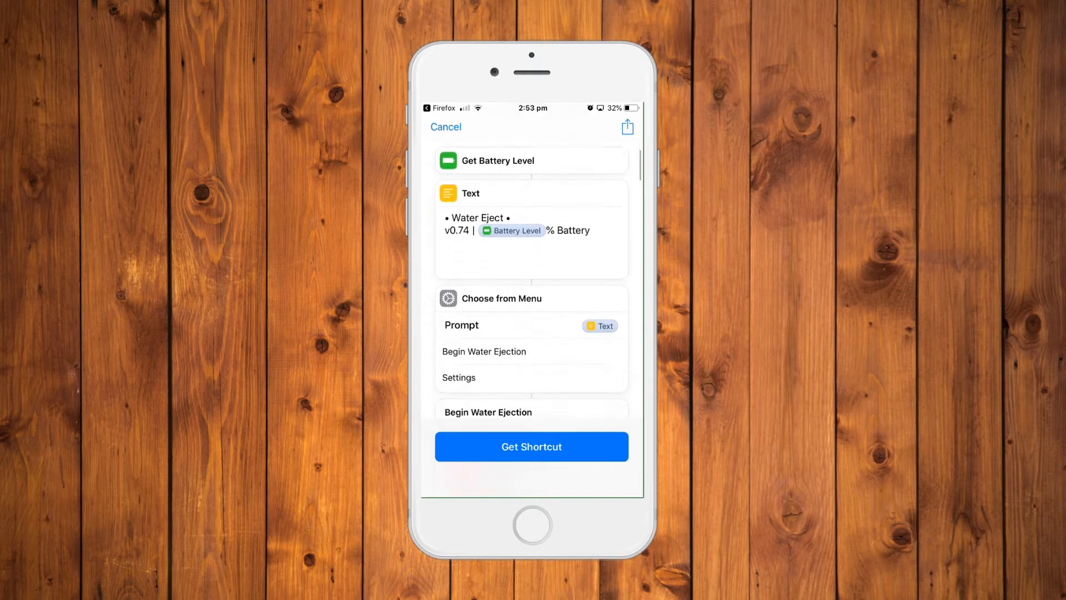
scroll("down", 3)
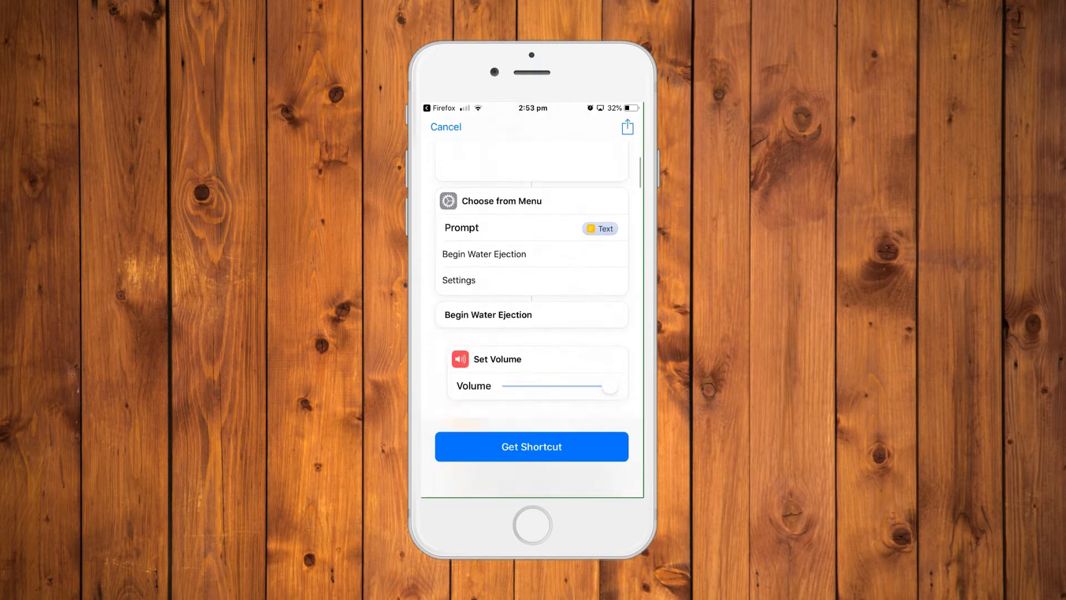
scroll("down", 3)
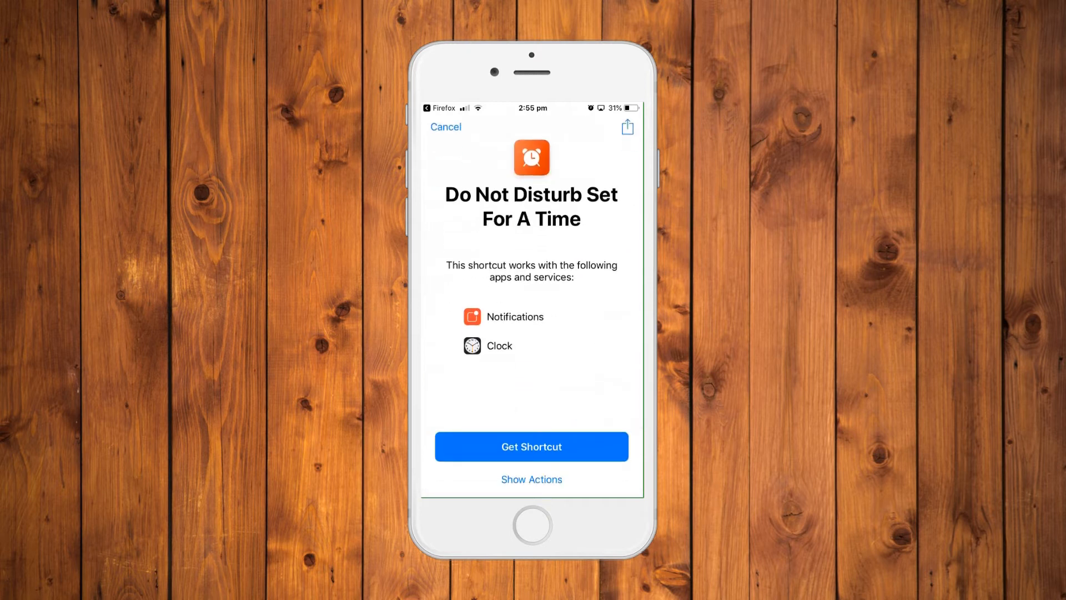
Expand Do Not Disturb Set For A Time's actions and scroll to Create Alarm
left_click(532, 479)
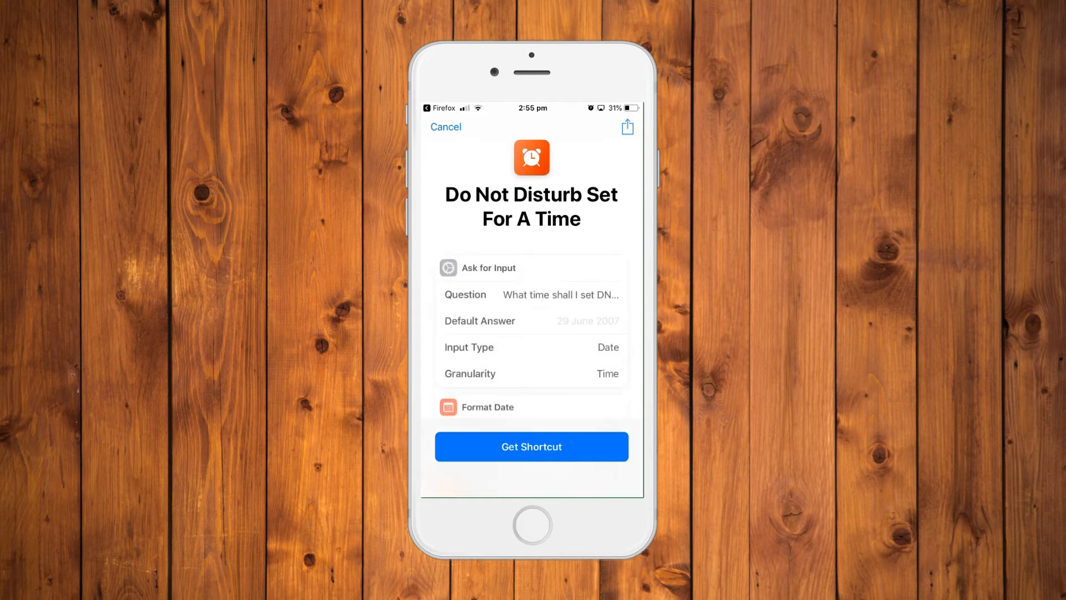
scroll("down", 3)
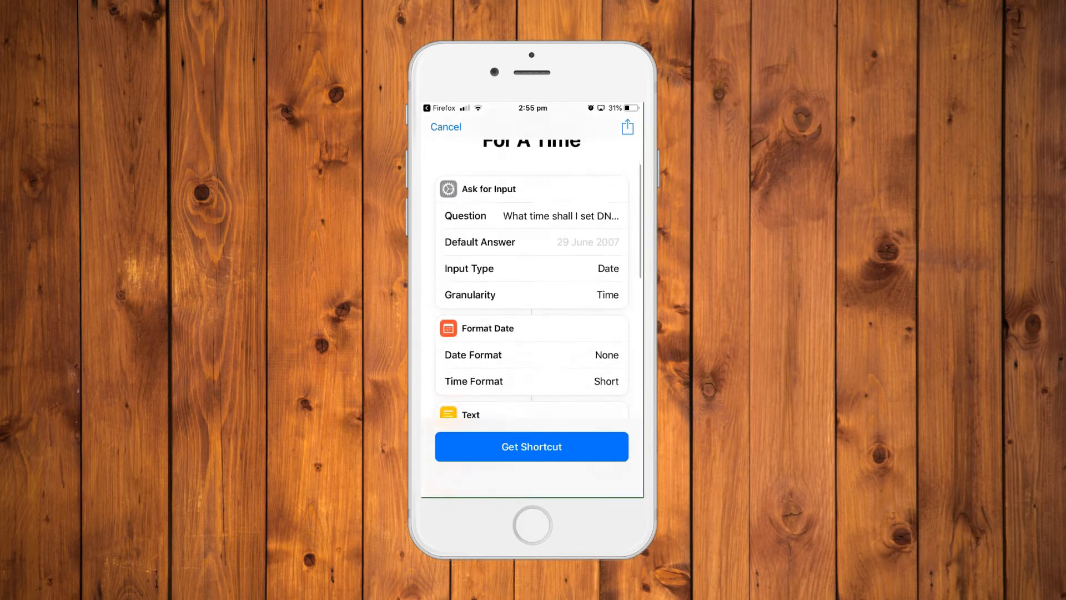
scroll("down", 3)
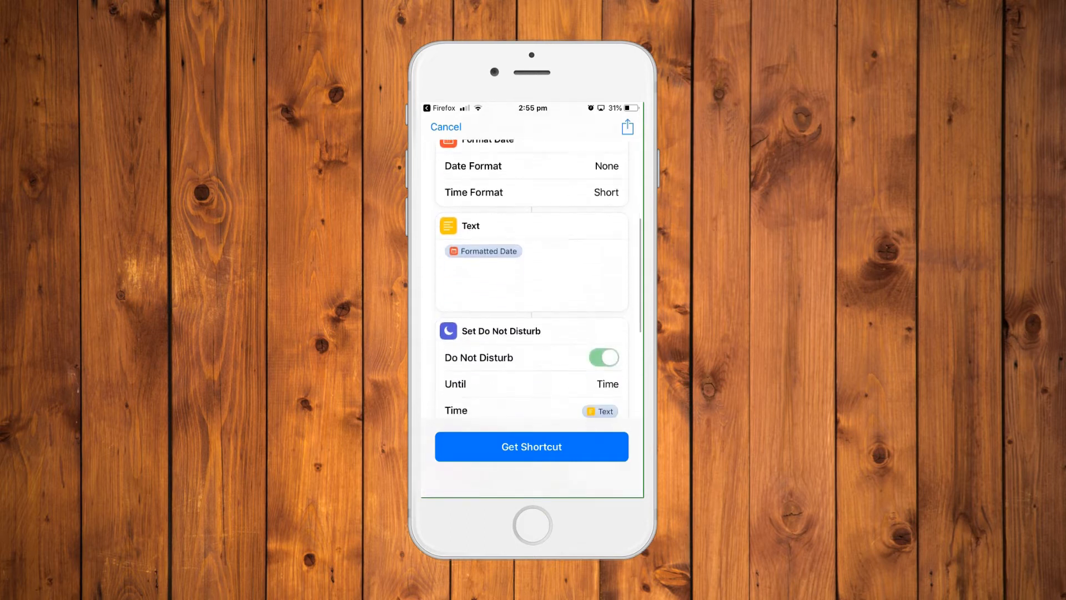
scroll("down", 3)
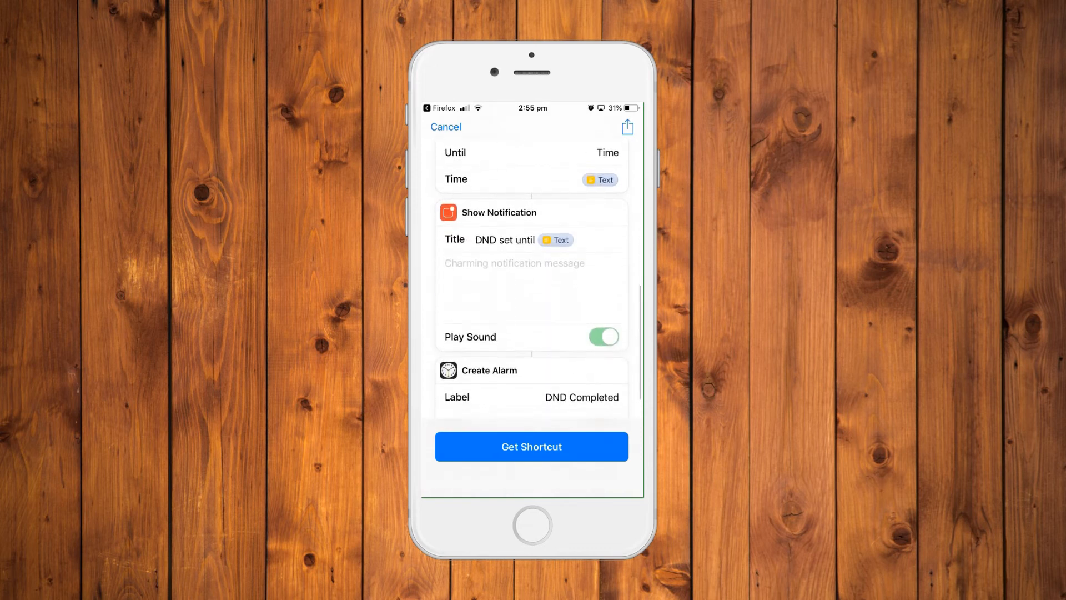
scroll("down", 3)
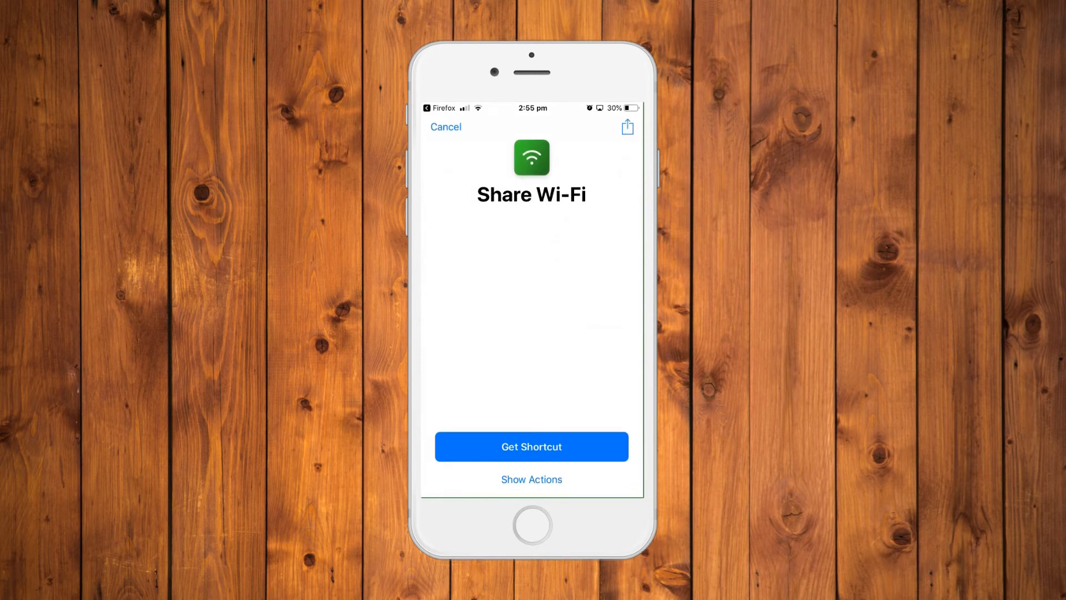
Expand Share Wi-Fi's actions and scroll to the WIFI text with SSID and Password
left_click(532, 479)
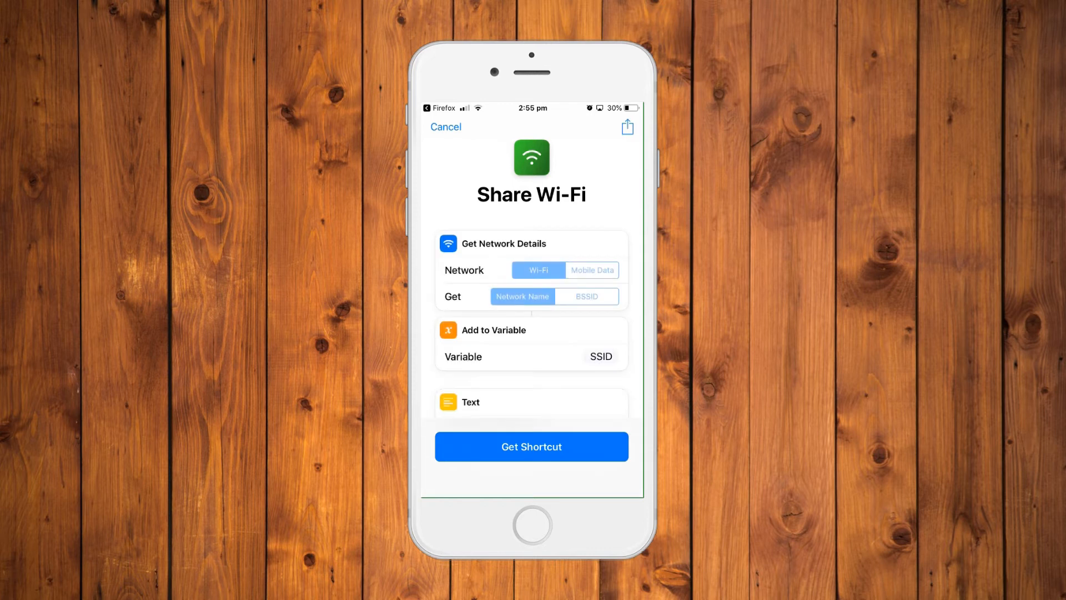
scroll("down", 3)
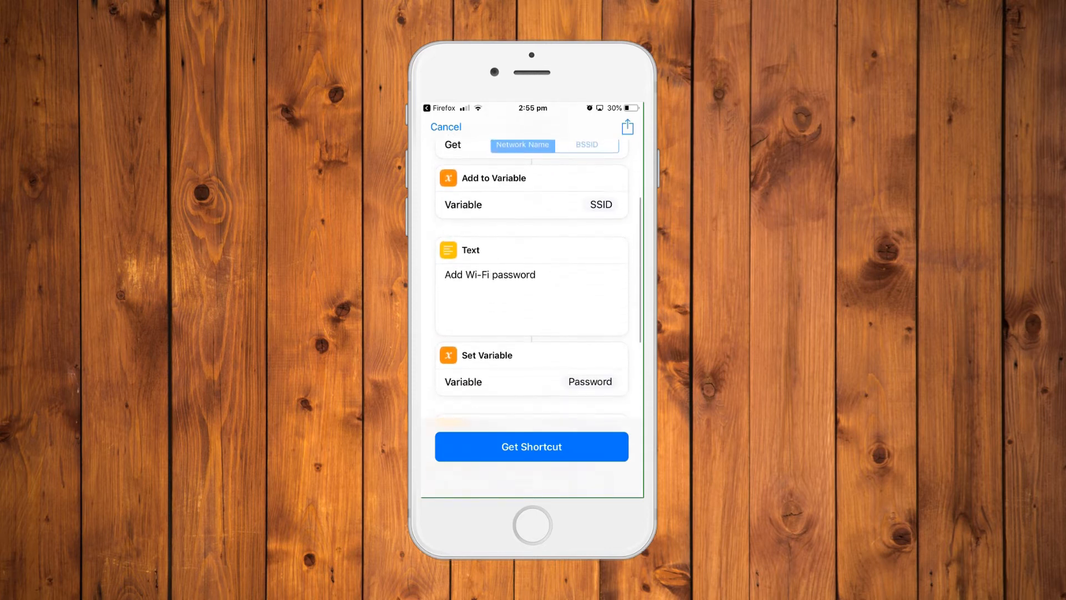
scroll("down", 3)
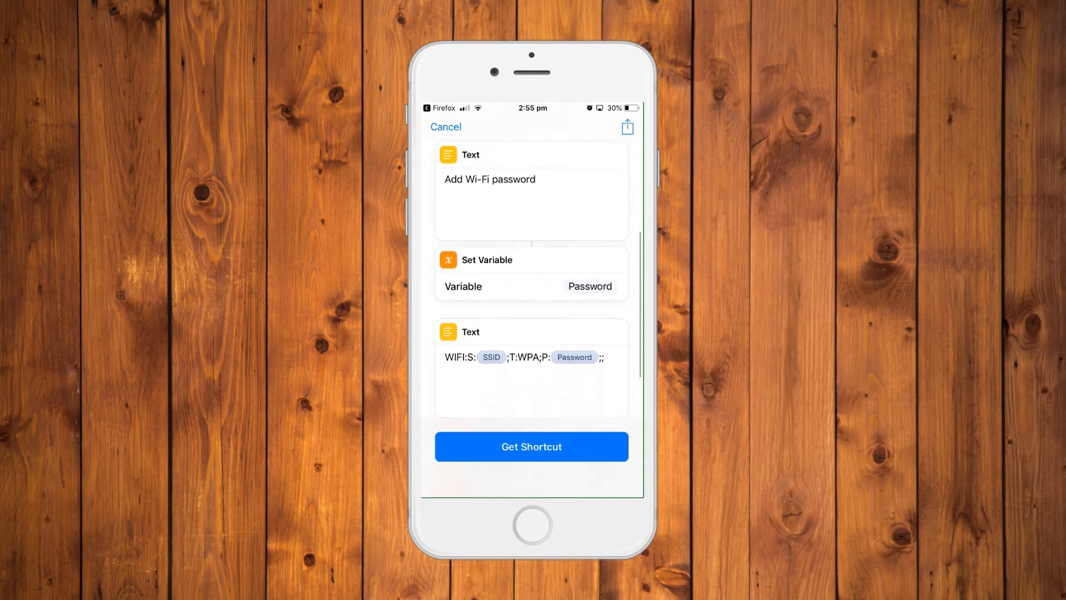
scroll("down", 3)
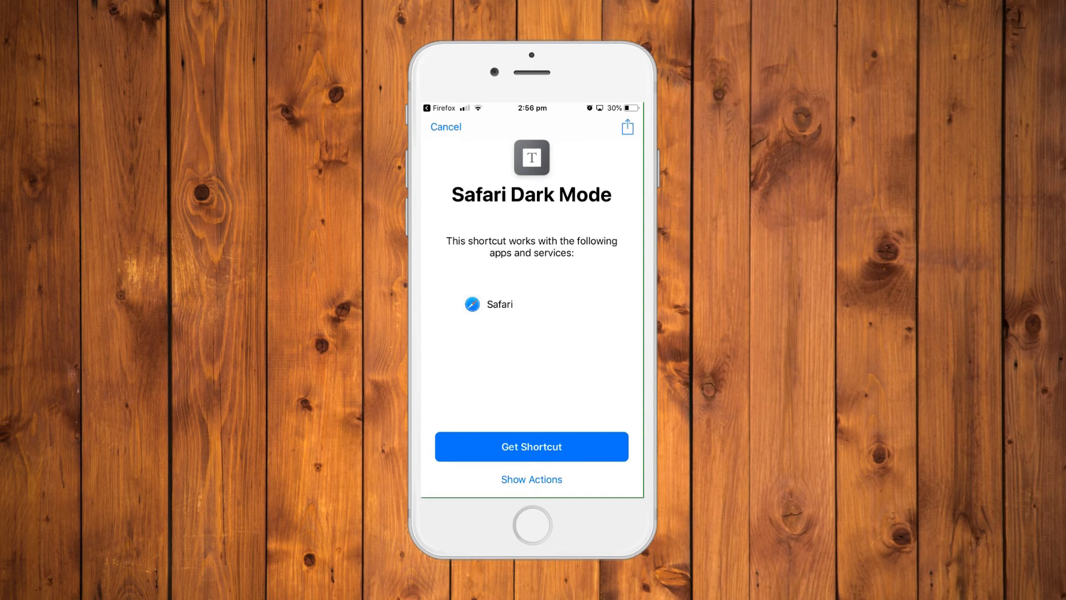
Expand Safari Dark Mode's actions and read the Run JavaScript on Web Page code
left_click(531, 479)
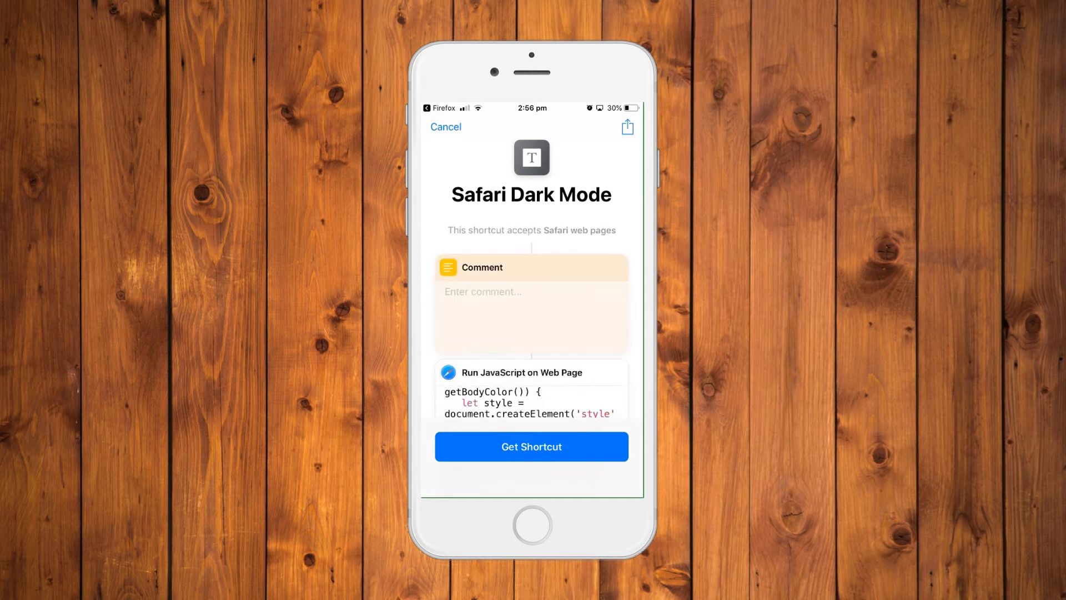
scroll("down", 3)
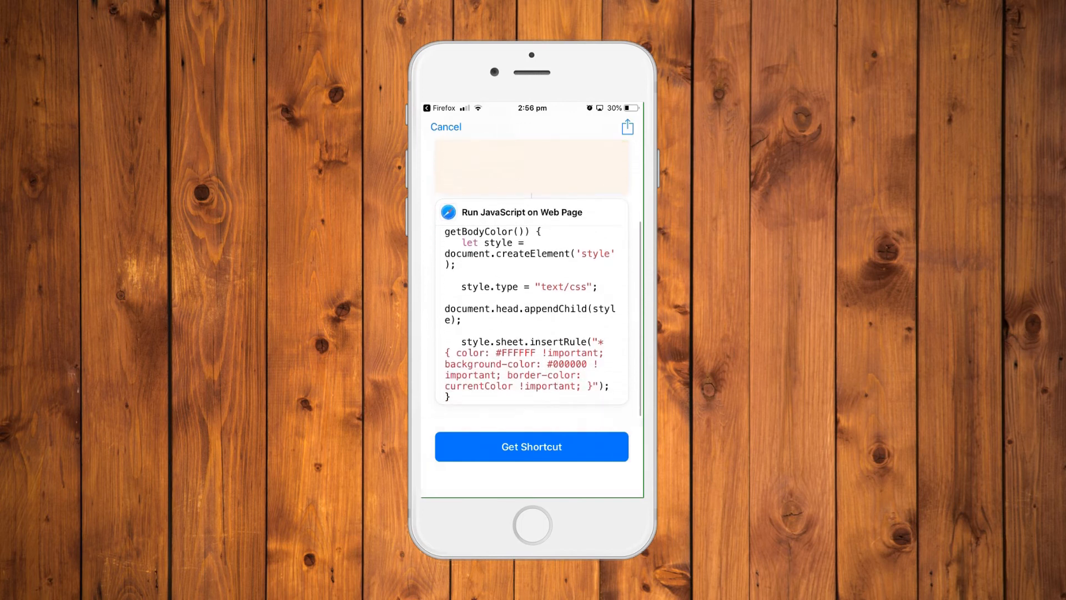
scroll("down", 3)
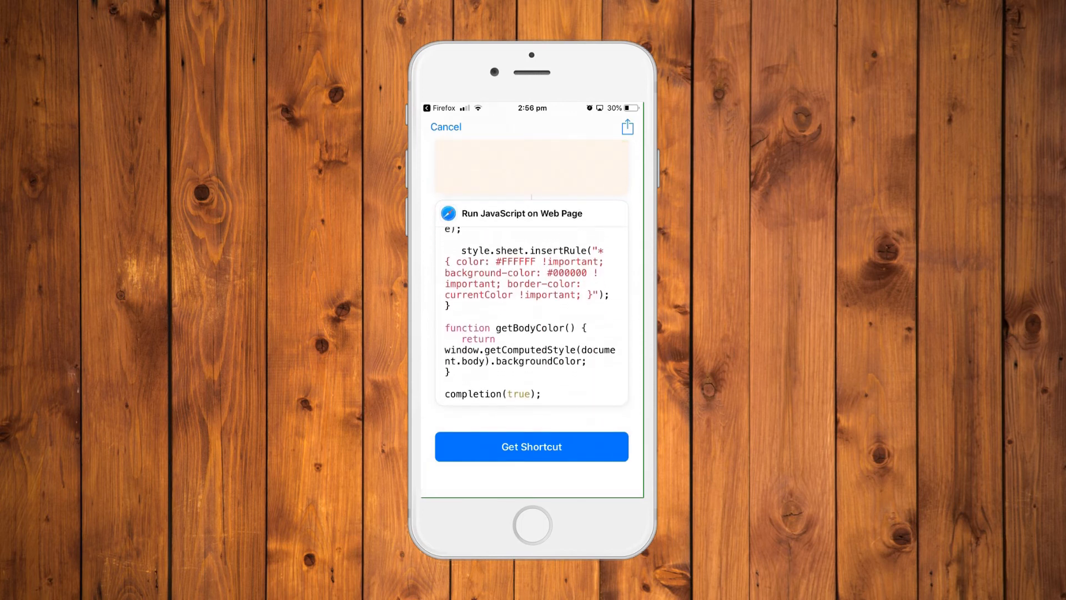
scroll("up", 3)
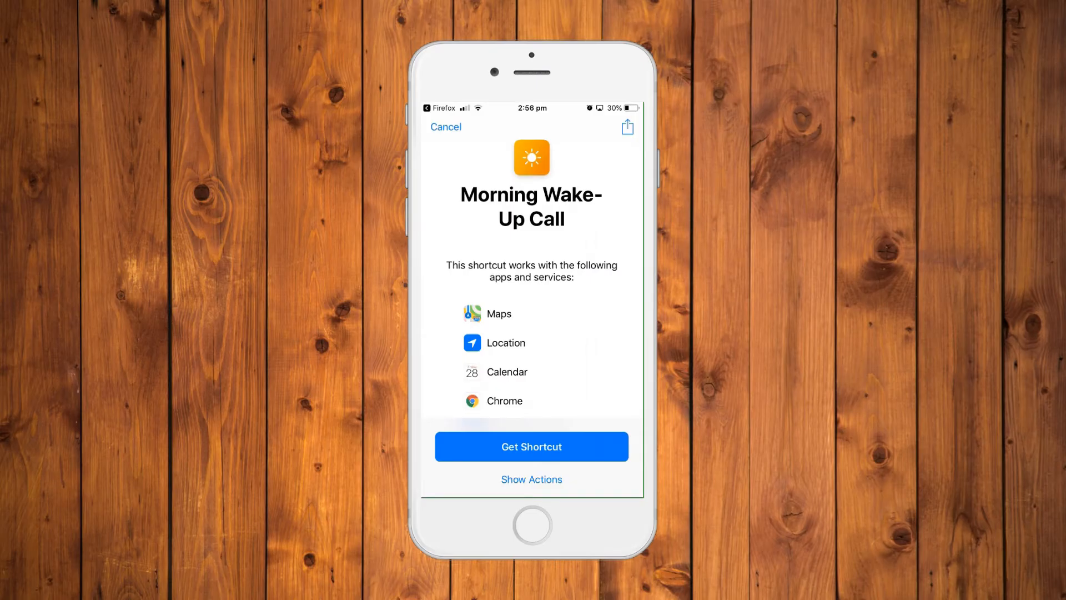
Expand Morning Wake-Up Call's actions and scroll past Get Travel Time to Calculate
left_click(531, 479)
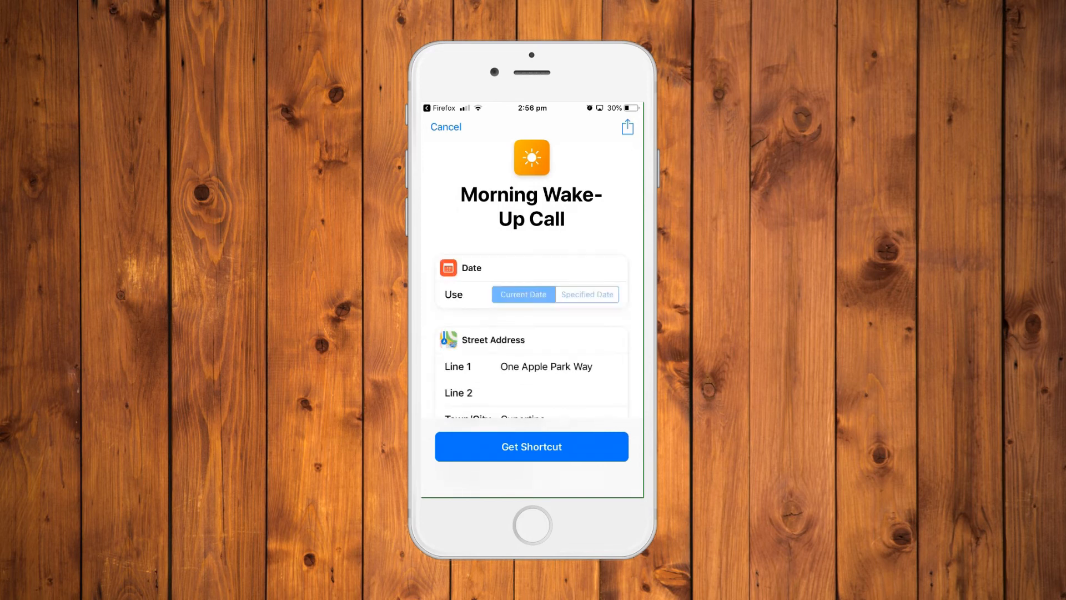
scroll("down", 3)
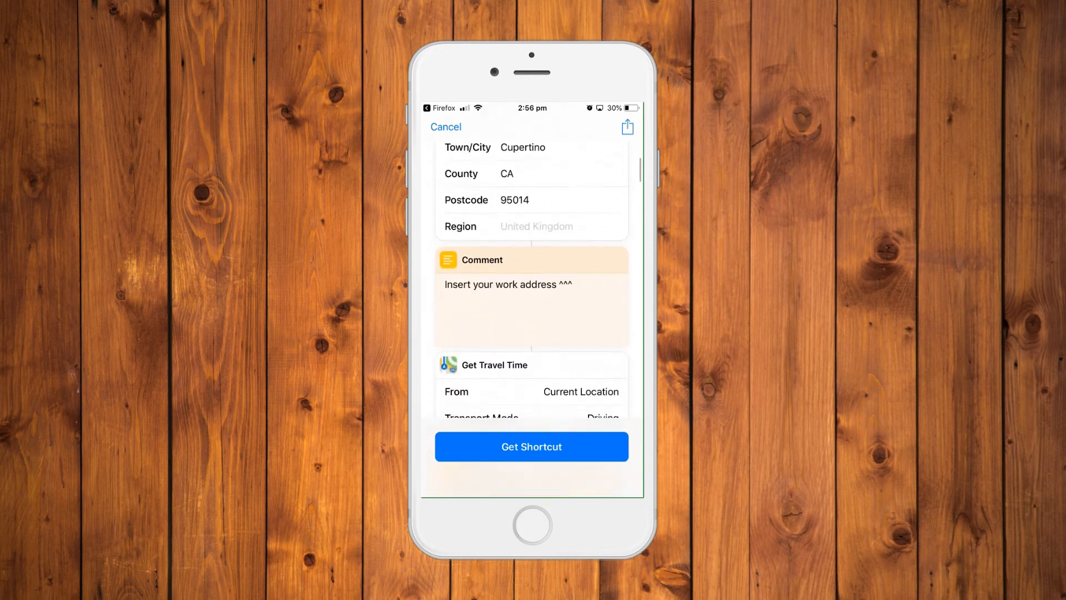
scroll("down", 3)
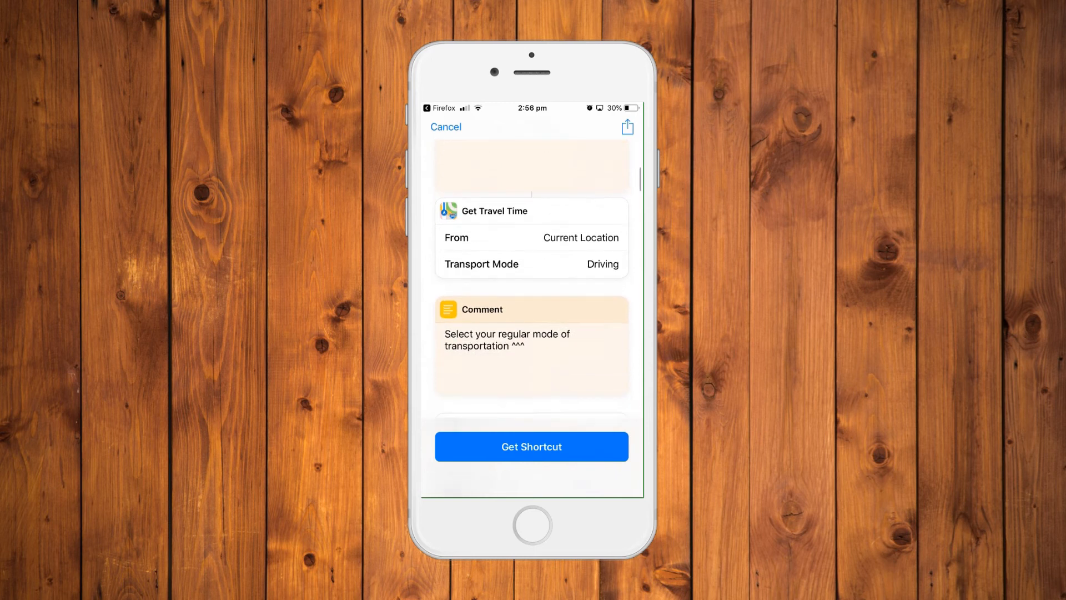
scroll("down", 3)
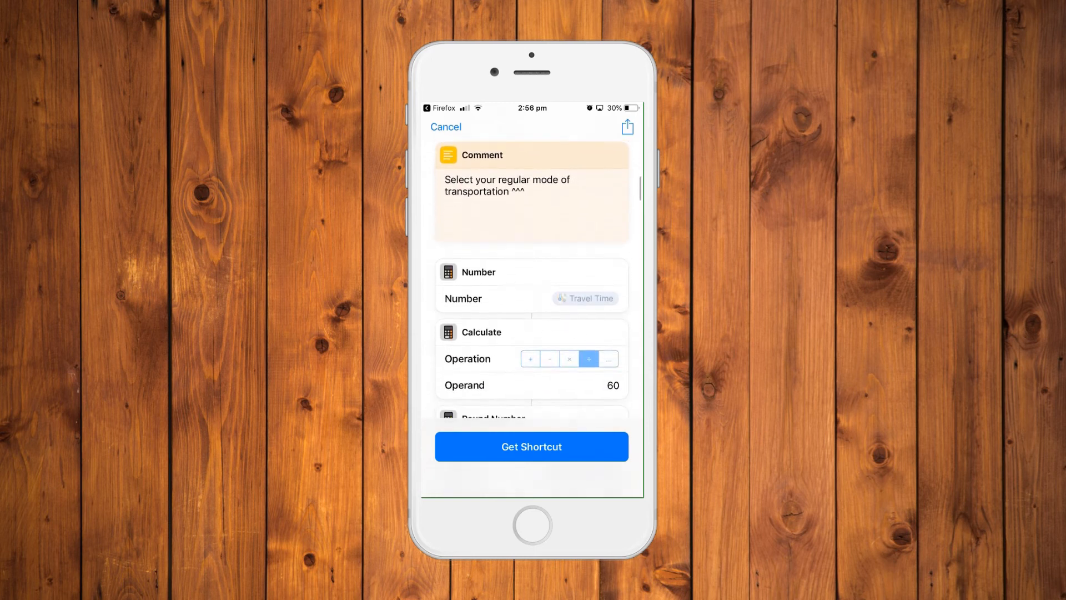
scroll("down", 3)
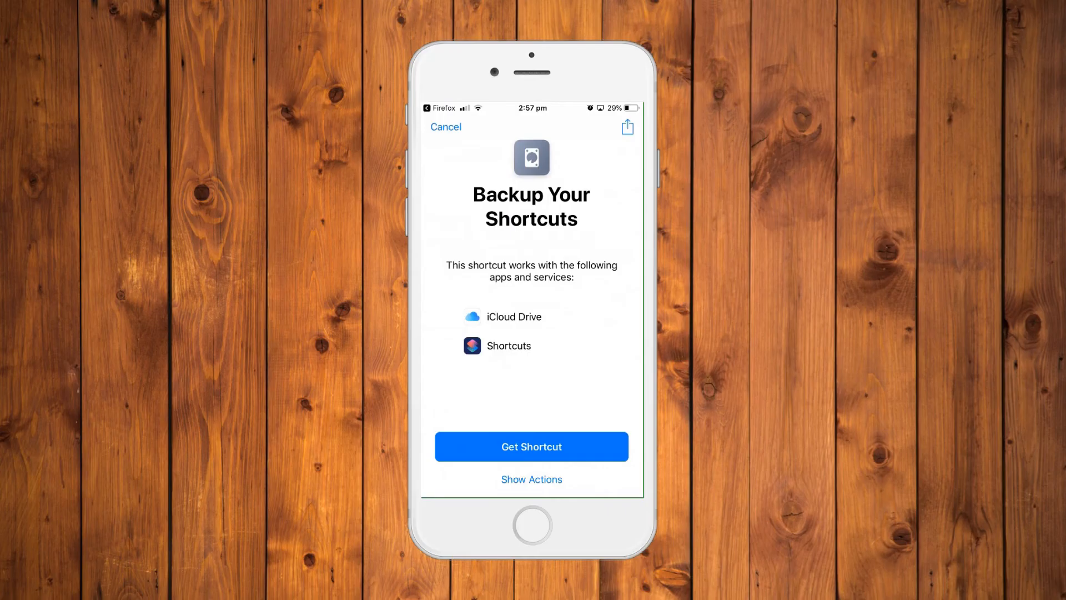
Show the Backup Your Shortcuts actions: Create Folder, device details, Make Archive, Save File
left_click(531, 479)
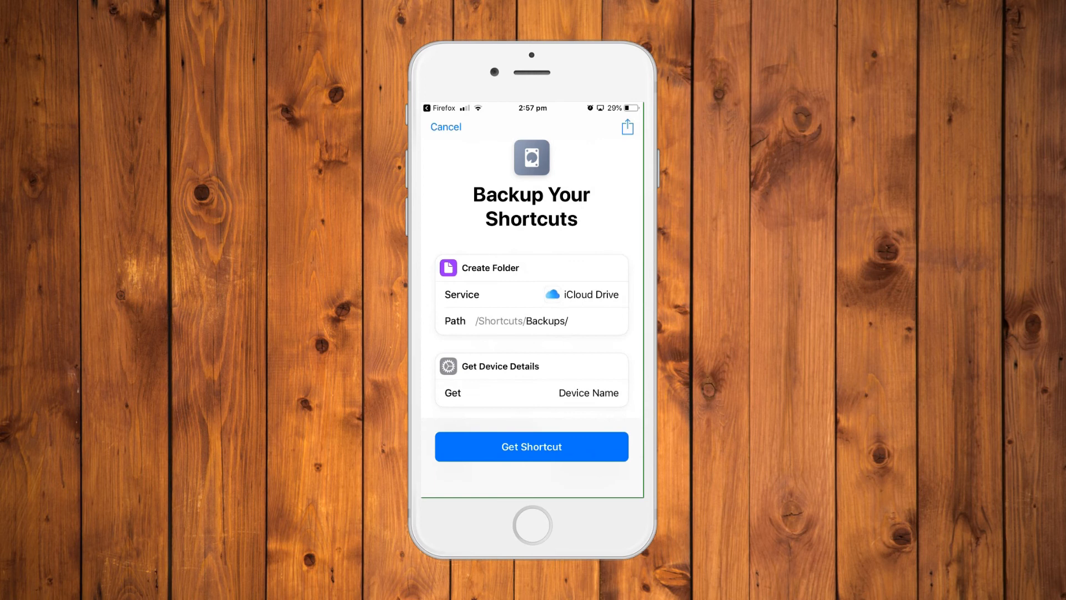
scroll("down", 3)
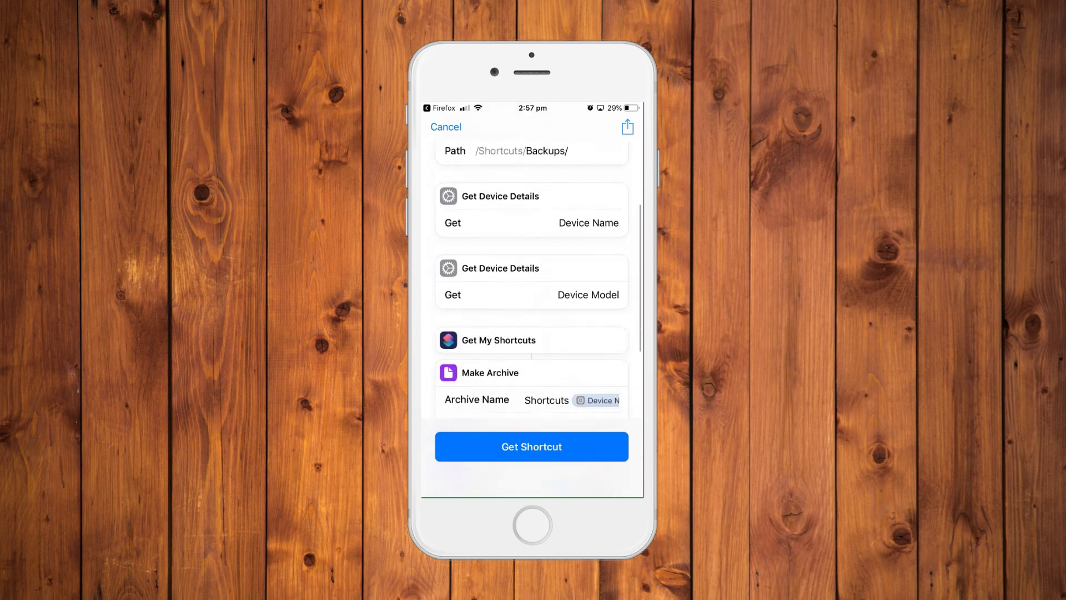
scroll("down", 3)
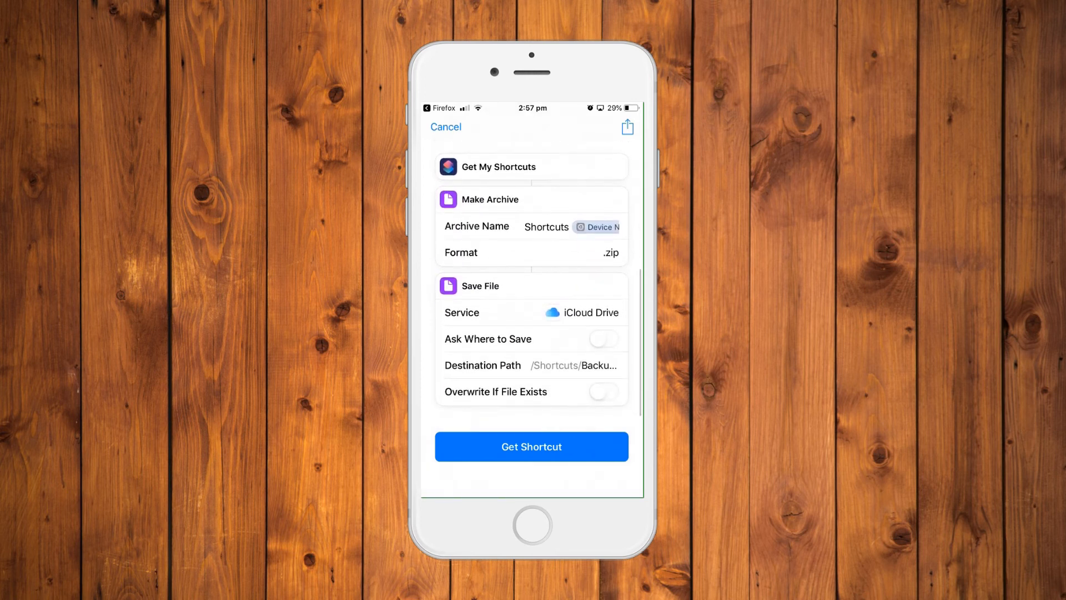